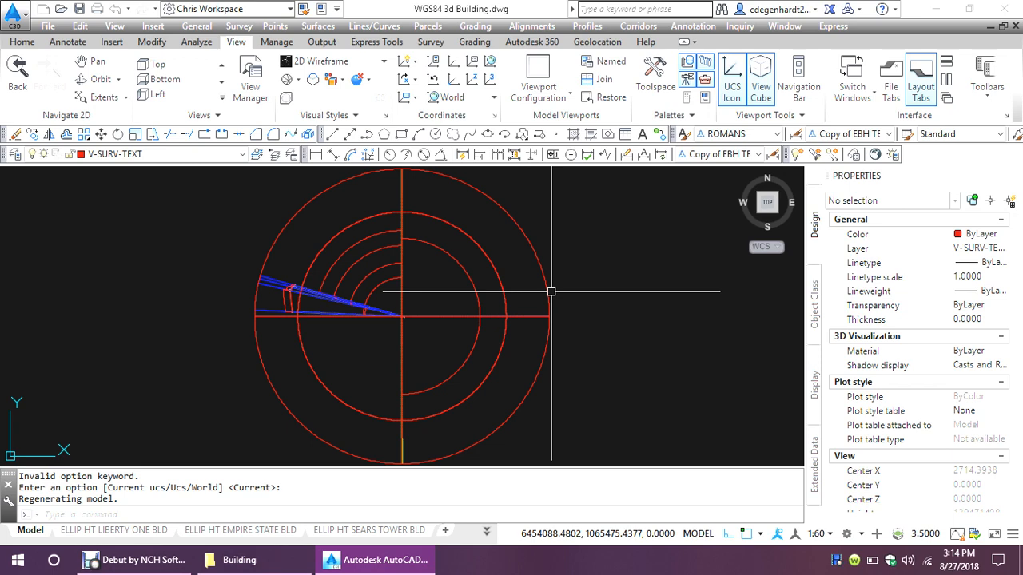
mouse_move(562, 267)
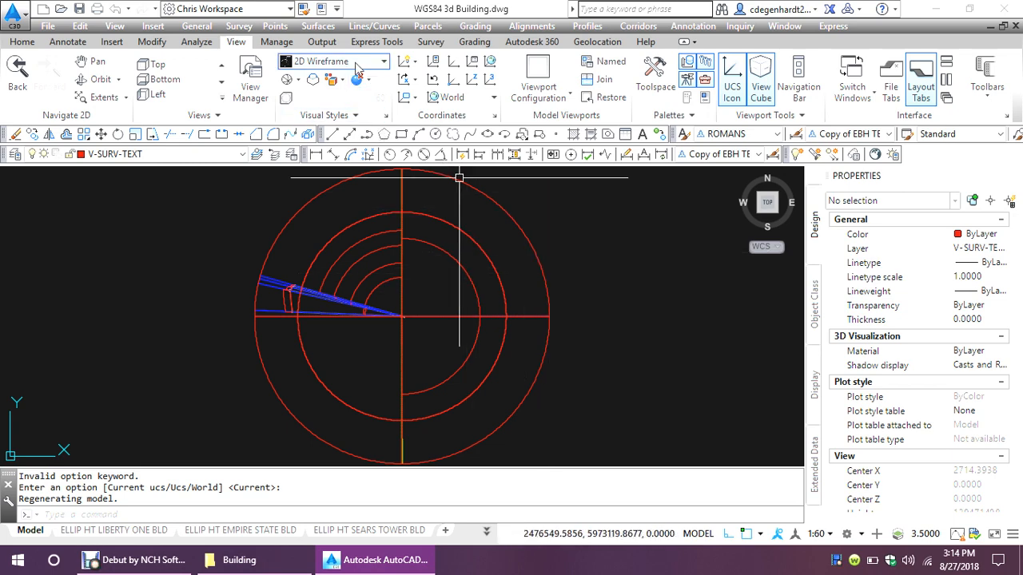
Switch the Earth model to the SE Isometric preset view
left_click(383, 61)
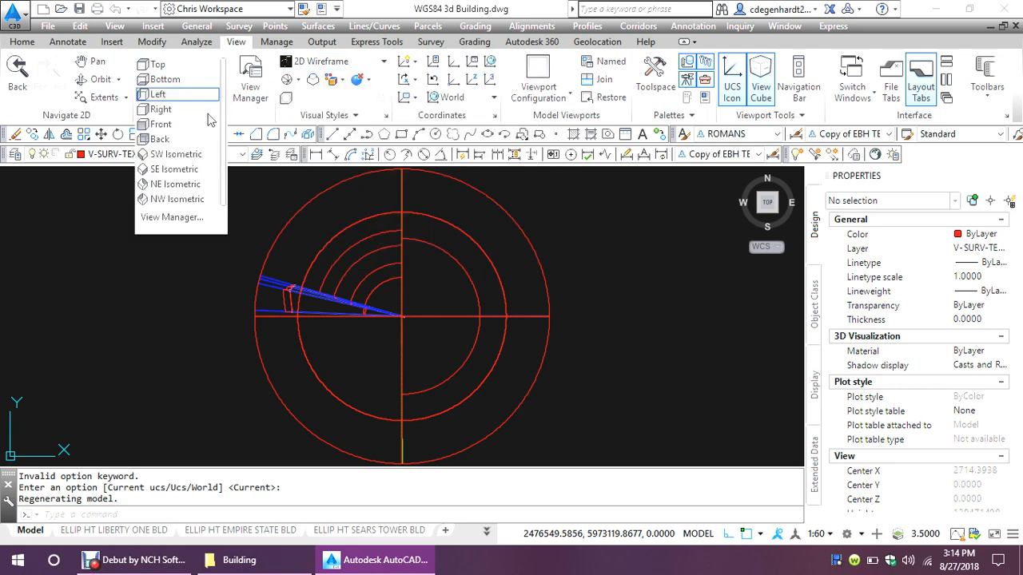
left_click(174, 169)
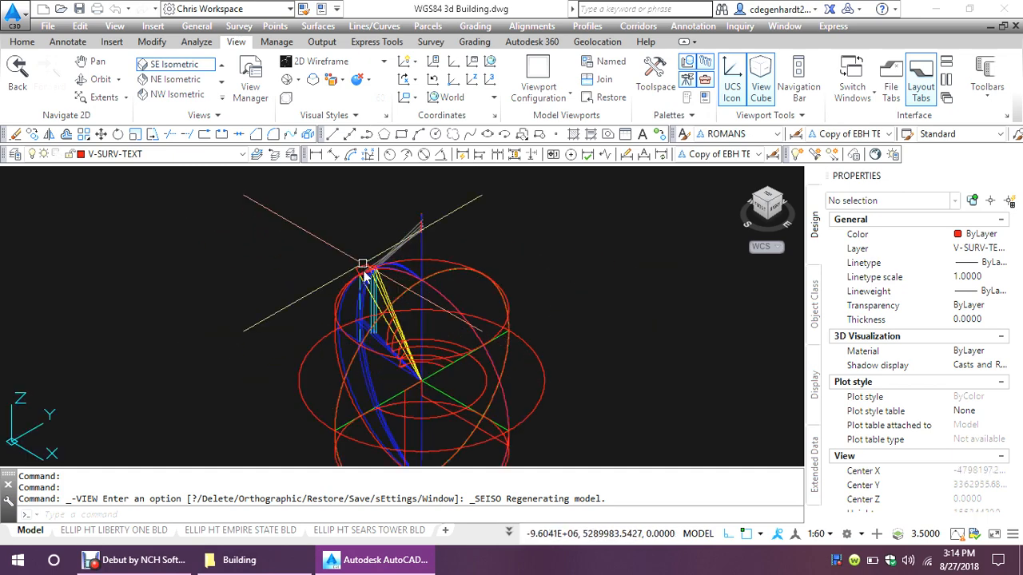
Zoom in past PNT 2805 onto the 8°36'11" angular dimension text
scroll("up", 3)
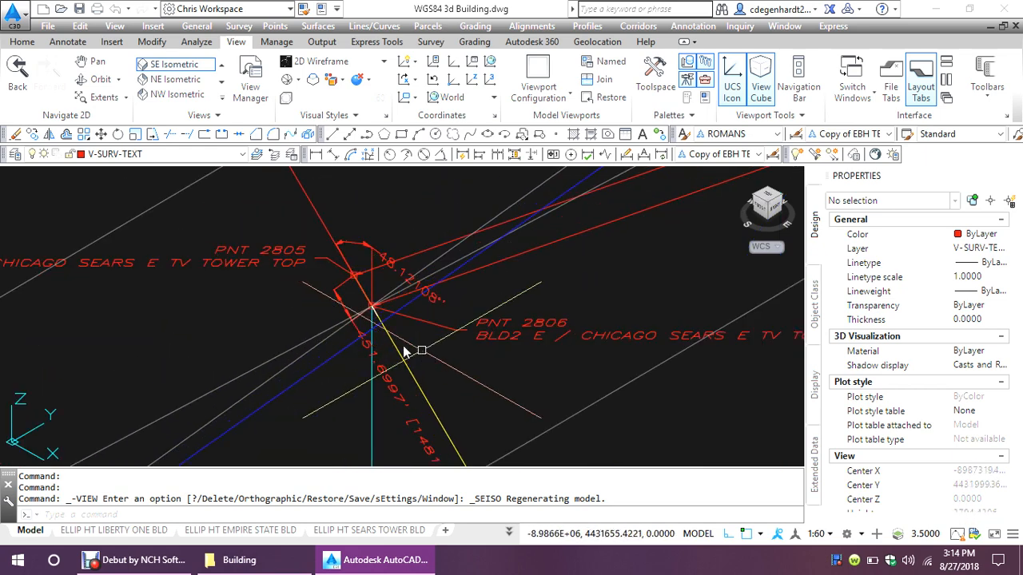
mouse_move(355, 279)
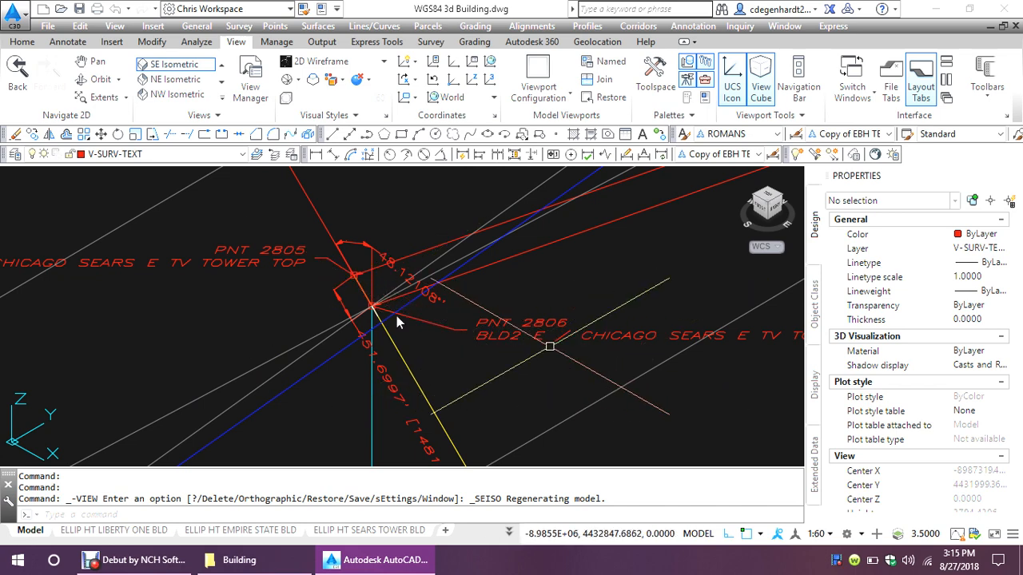
mouse_move(374, 308)
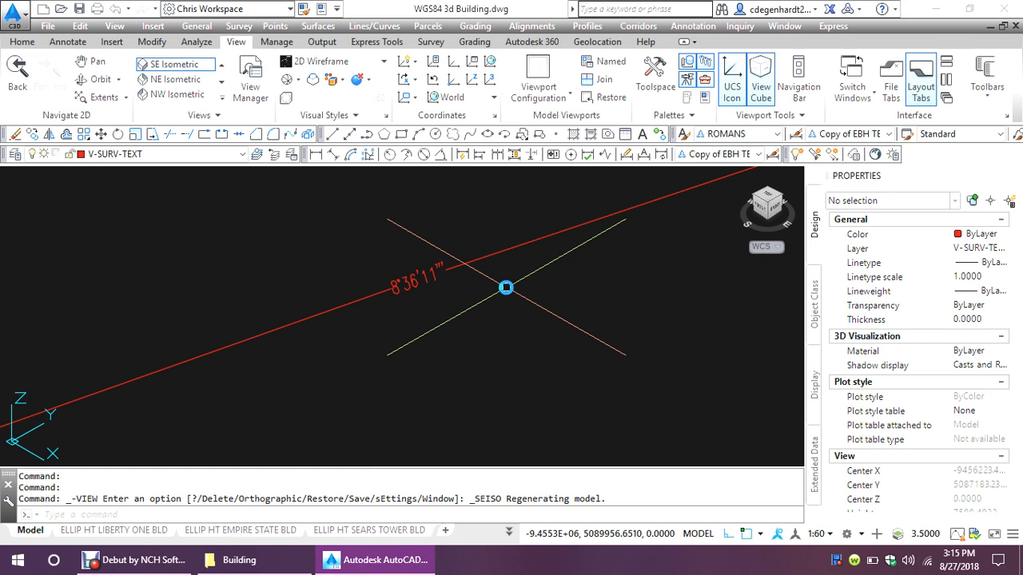
Set the dimension style's angular units to Decimal Degrees so the angle reads 8.6031
type("DIMs")
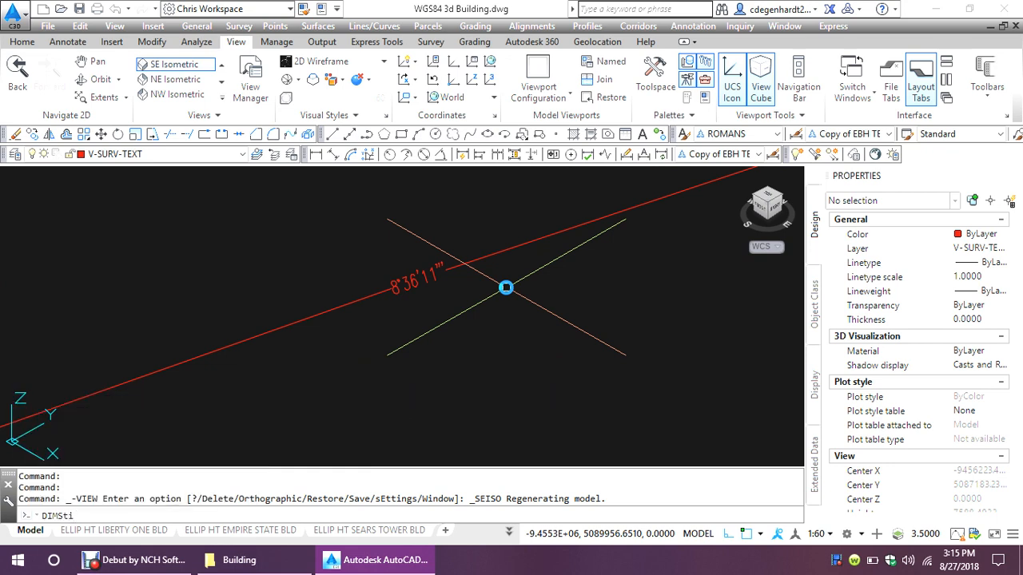
type("i")
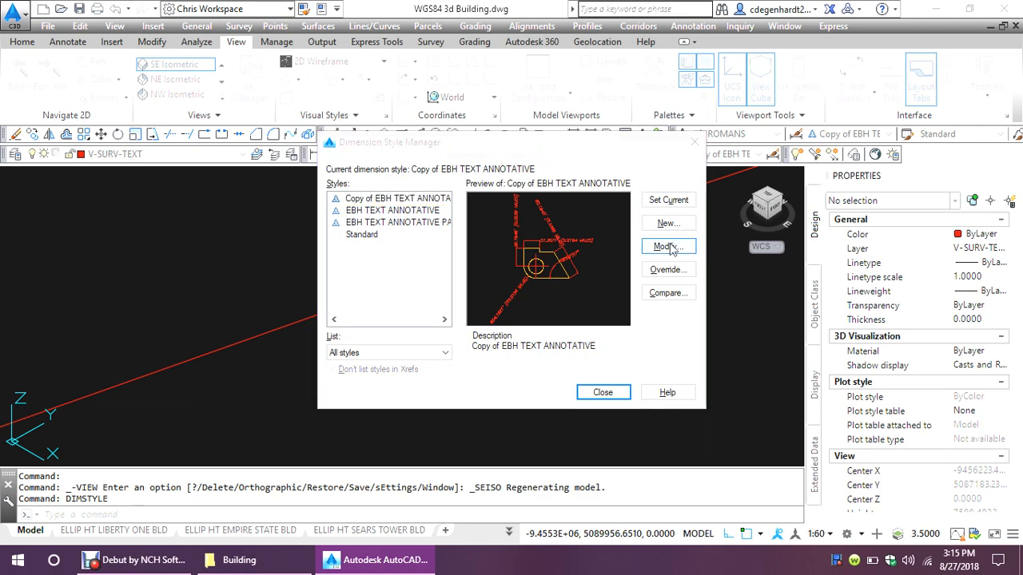
left_click(668, 246)
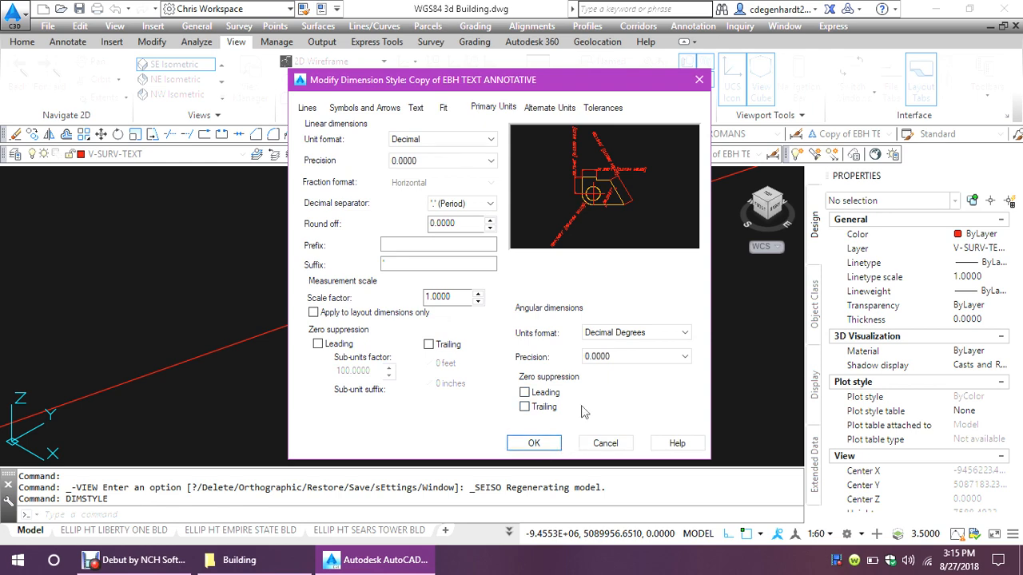
left_click(534, 443)
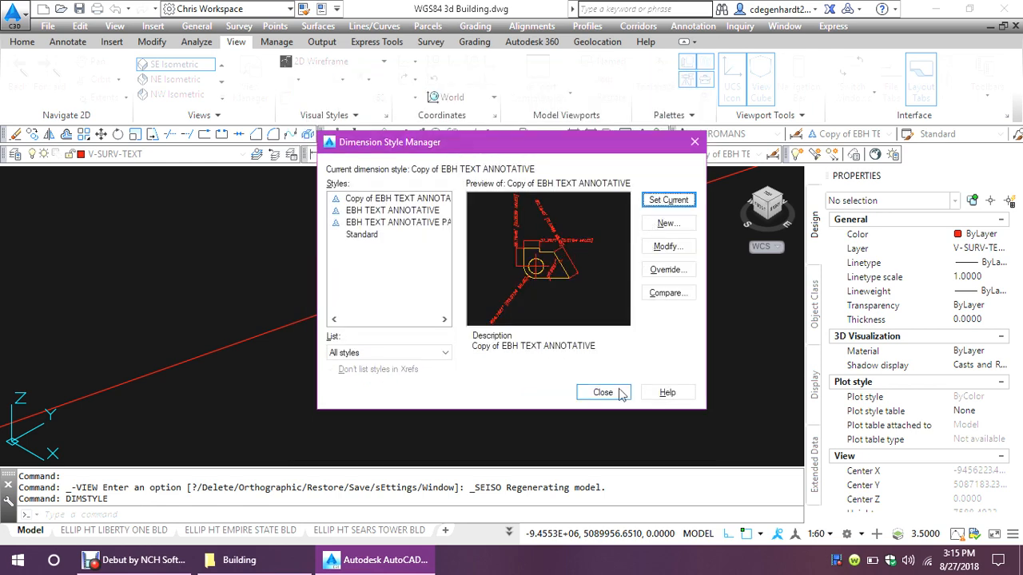
left_click(602, 392)
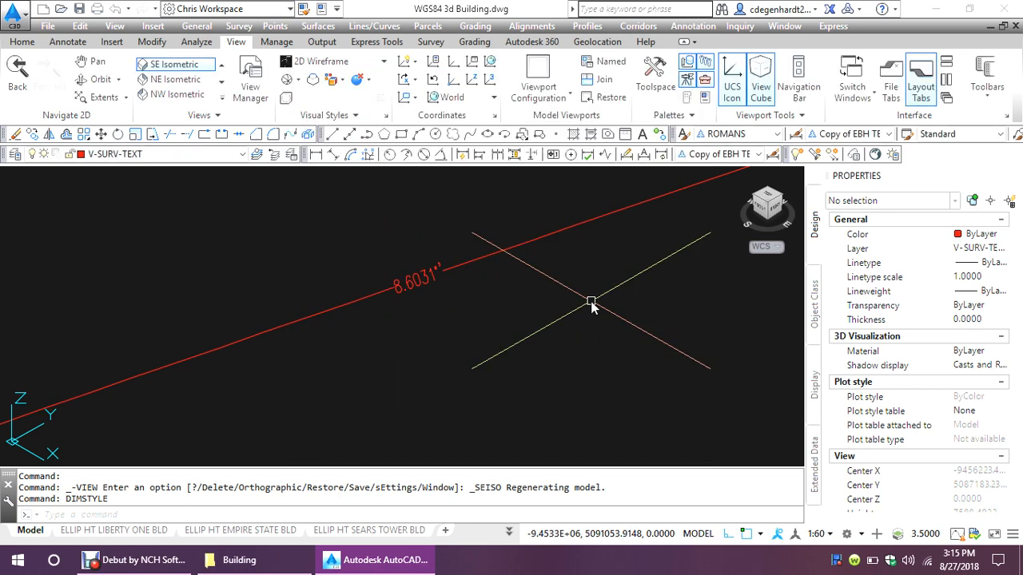
mouse_move(584, 282)
type("l")
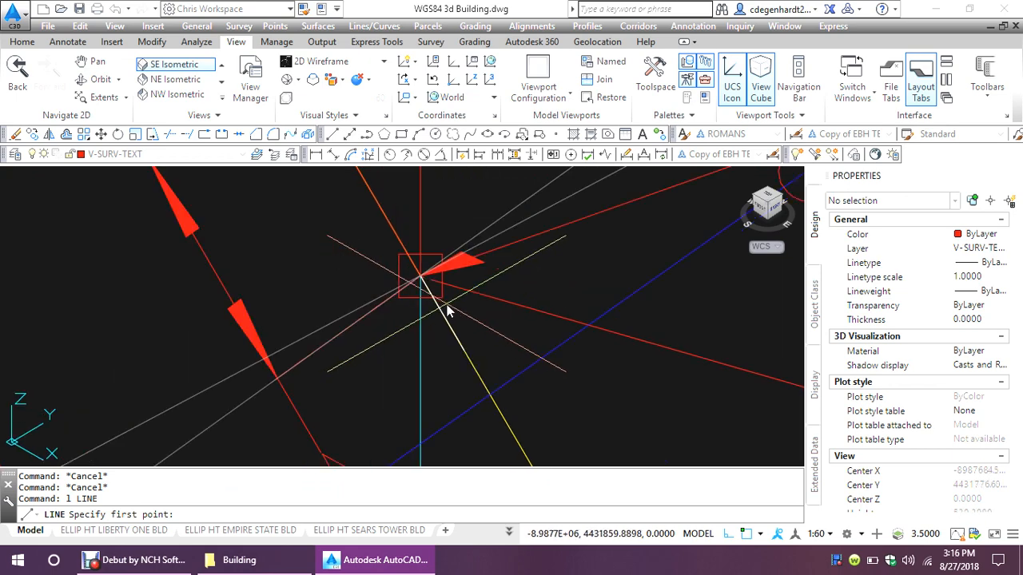
Draw a line snapping from the central building point node to the lower-left node
type("n")
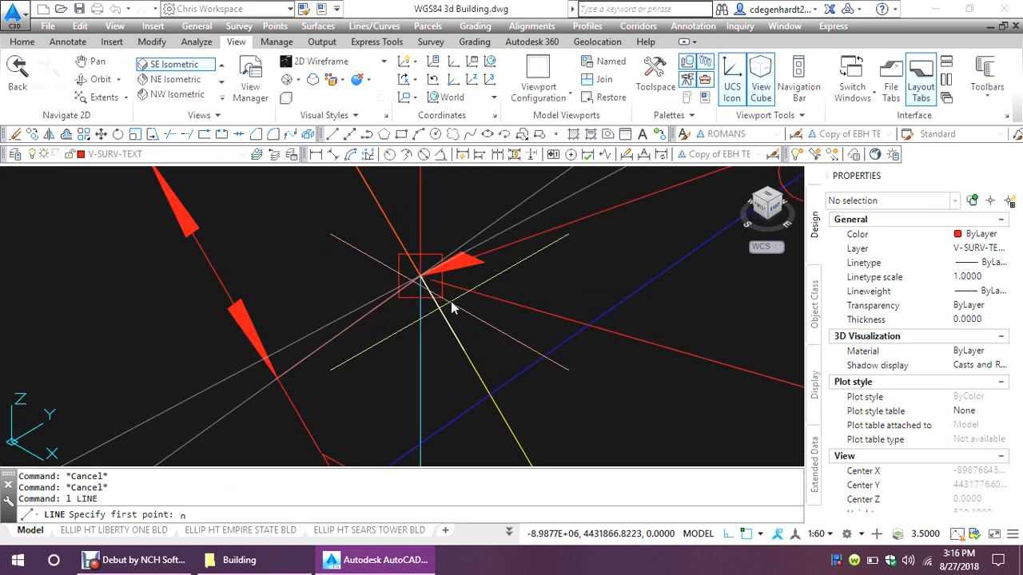
left_click(421, 278)
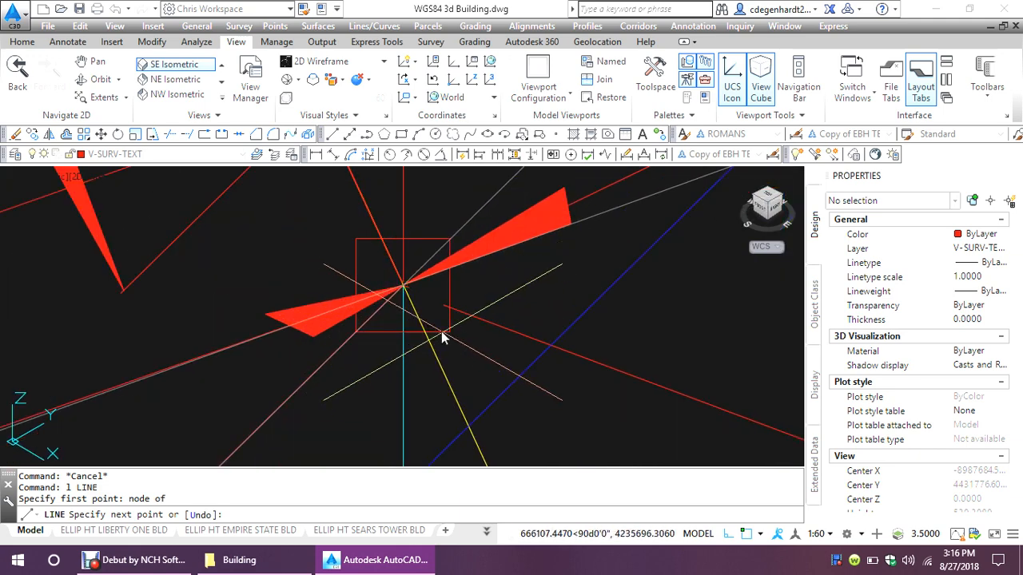
type("no")
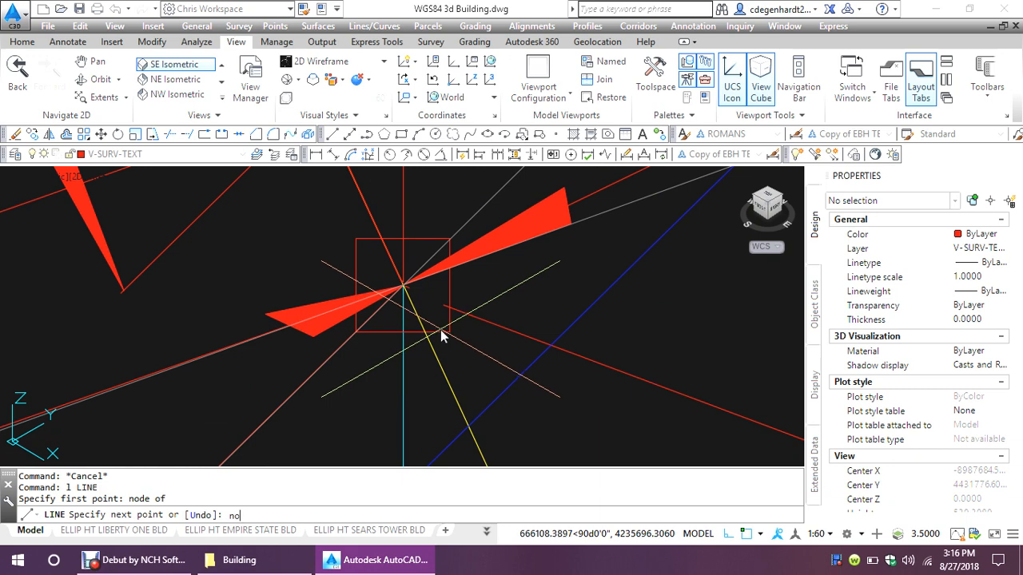
left_click(403, 285)
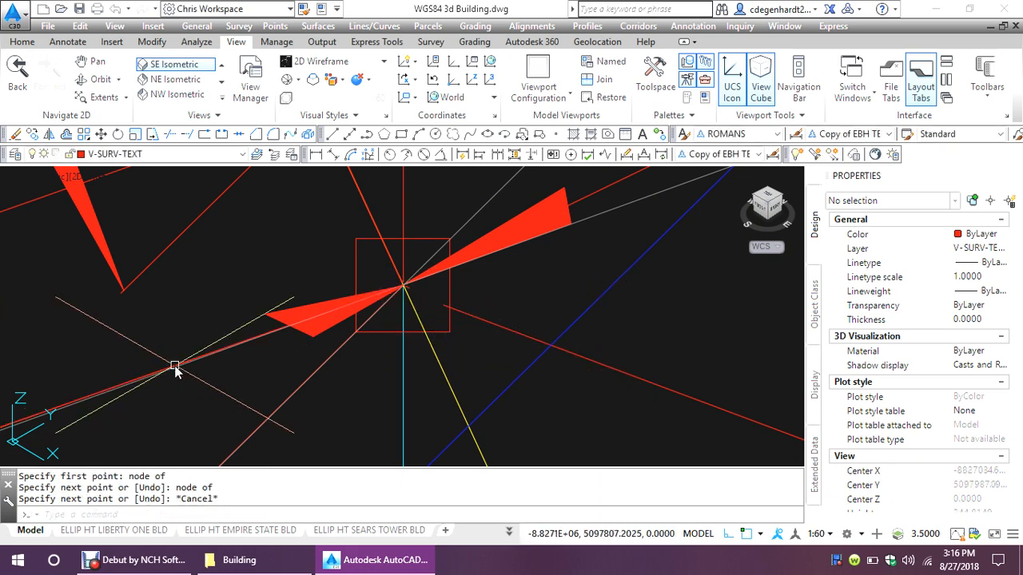
Select the new sightline and assign it a new colour
left_click(175, 366)
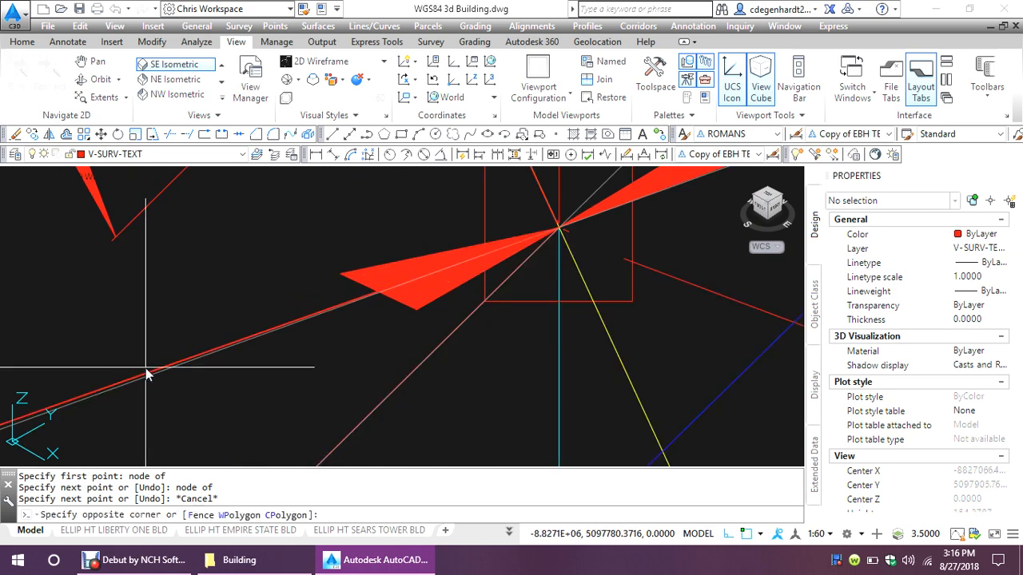
left_click(146, 373)
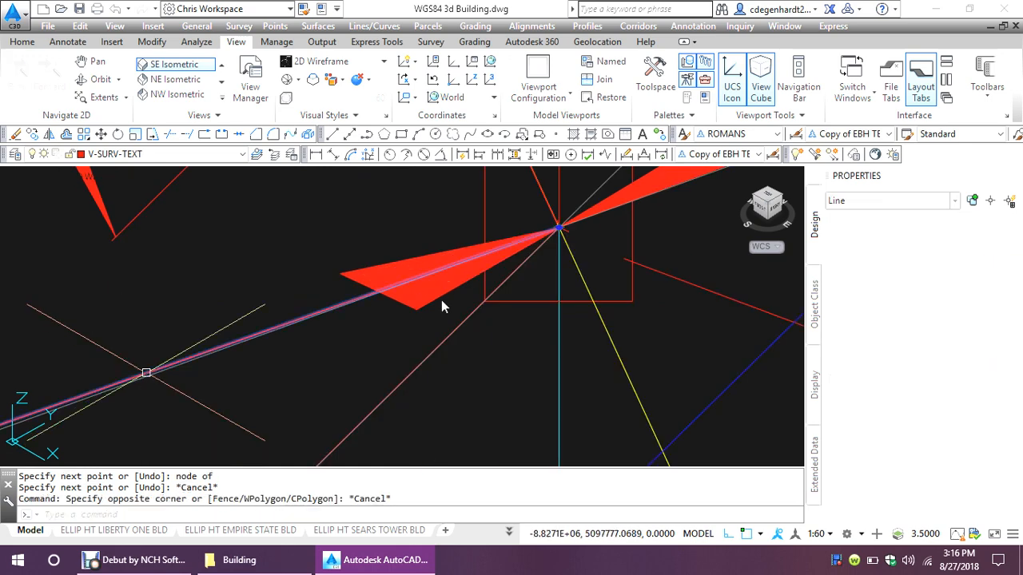
left_click(555, 345)
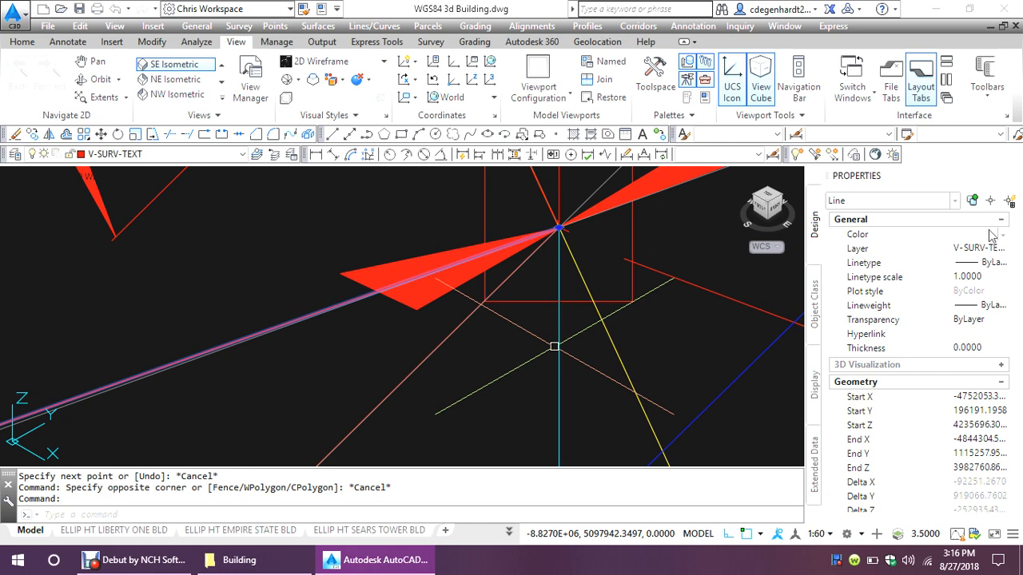
left_click(1010, 234)
type("node")
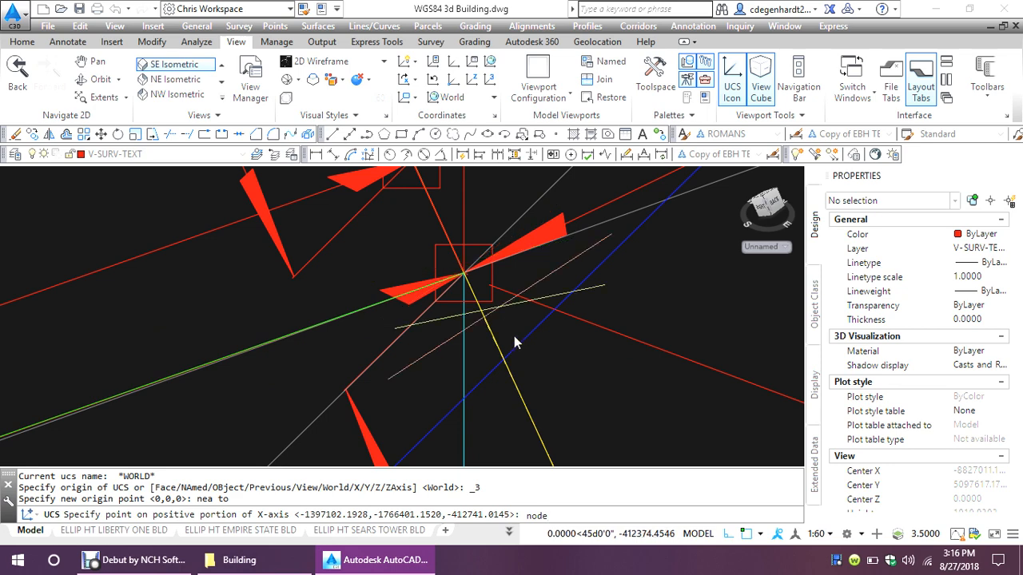
Define a three-point UCS with X along the sightline node and Y on a nearby line
left_click(483, 308)
type("nea")
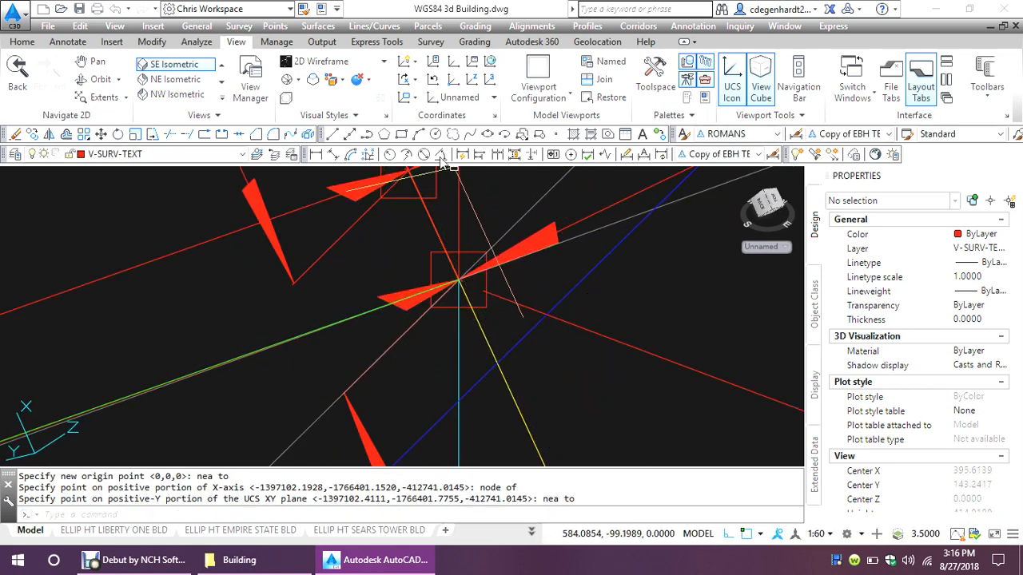
left_click(483, 340)
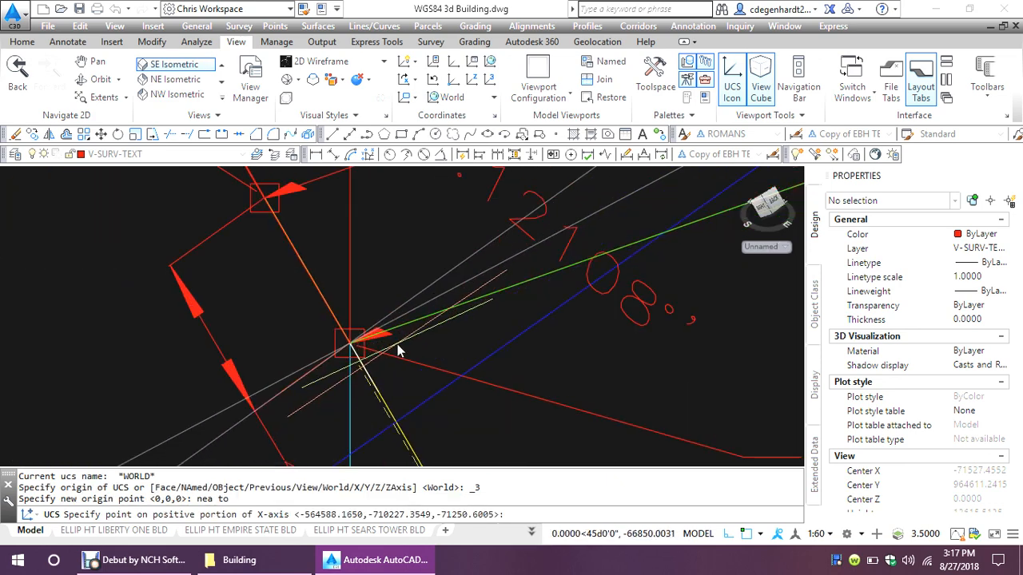
type("node")
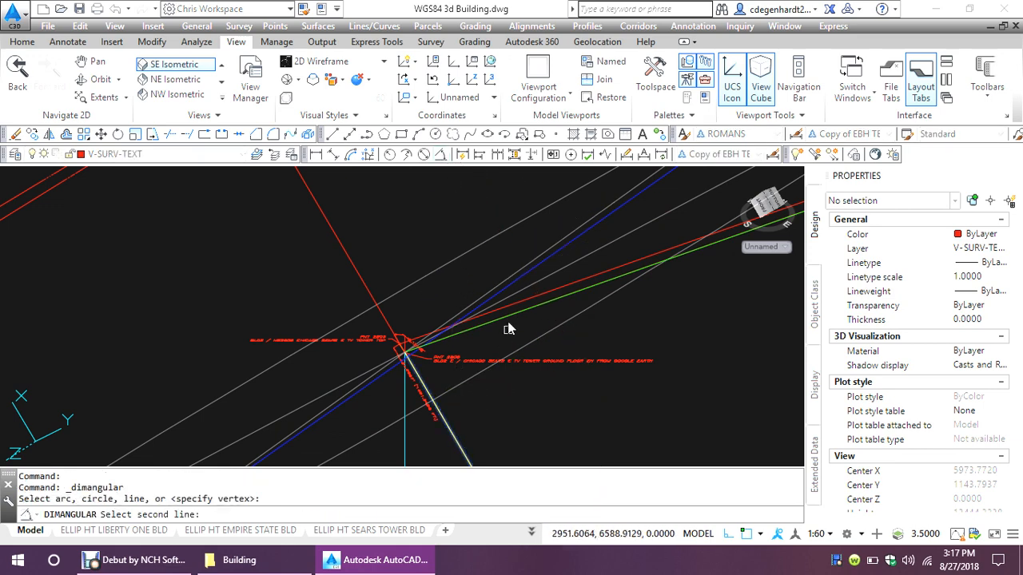
Pick the second sightline and place the angular dimension arc
left_click(503, 323)
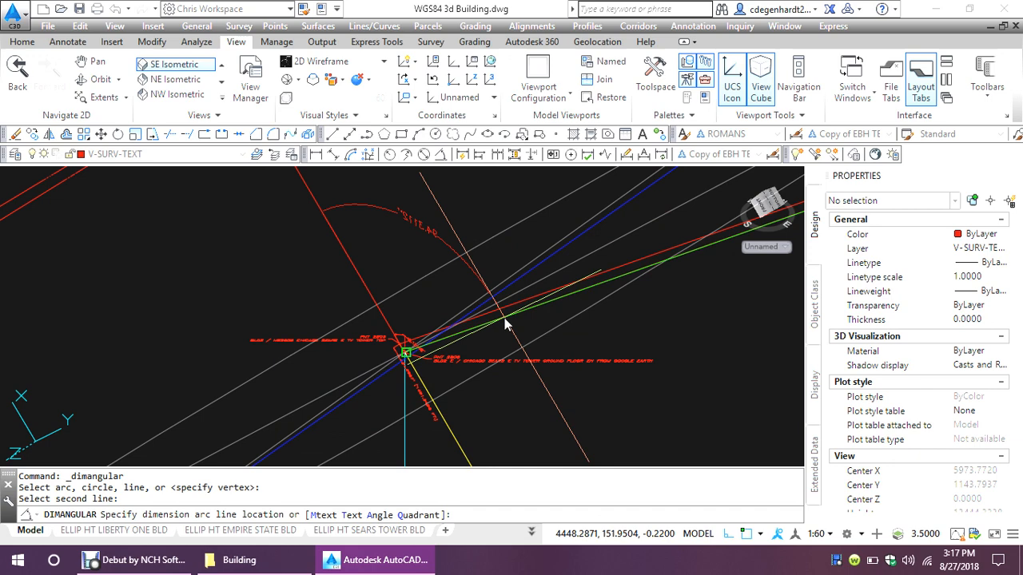
mouse_move(437, 244)
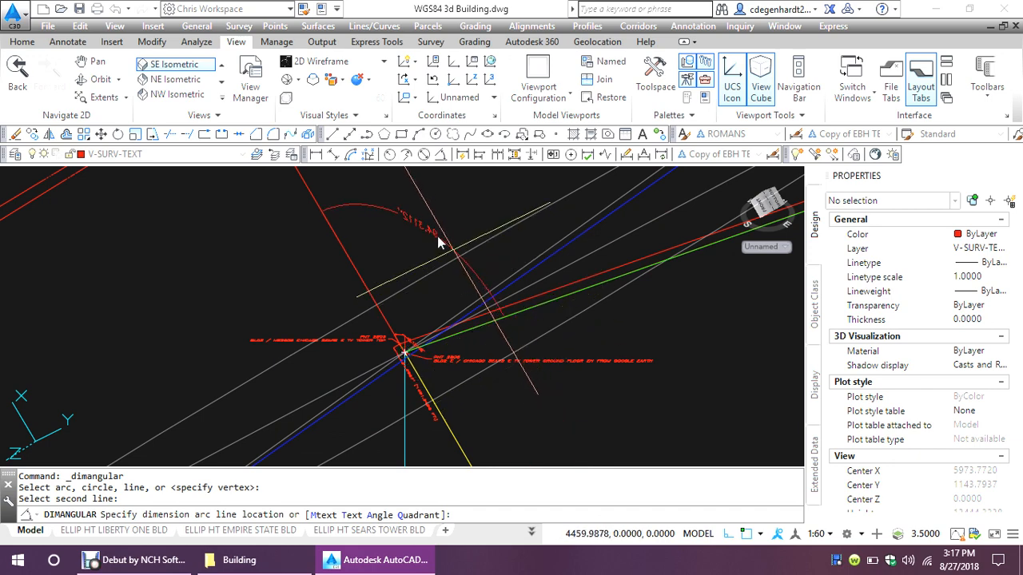
mouse_move(427, 250)
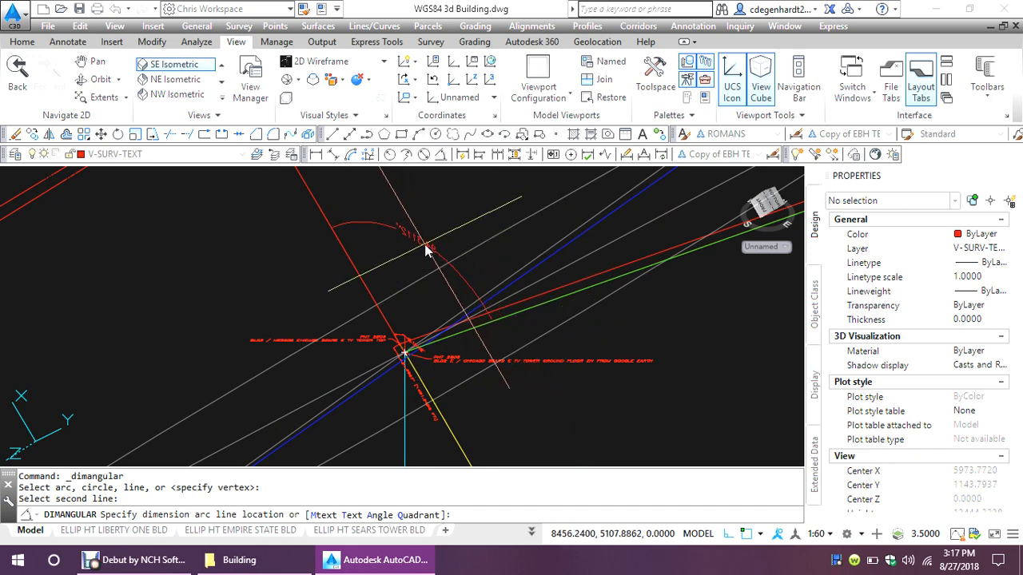
left_click(455, 266)
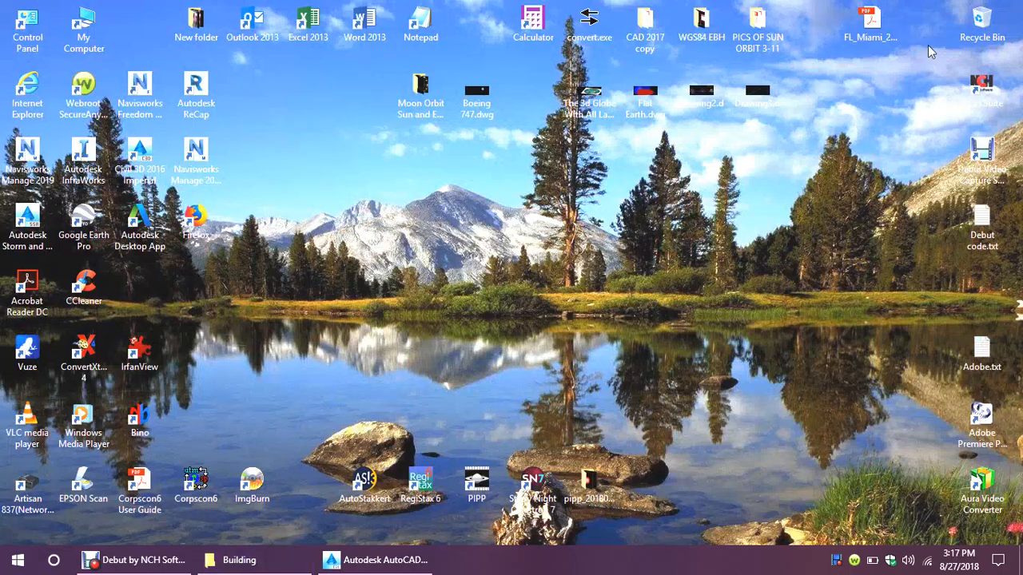
Bring Calculator in front of the drawing and total 94.31 + 94.29 = 188.6
left_click(532, 24)
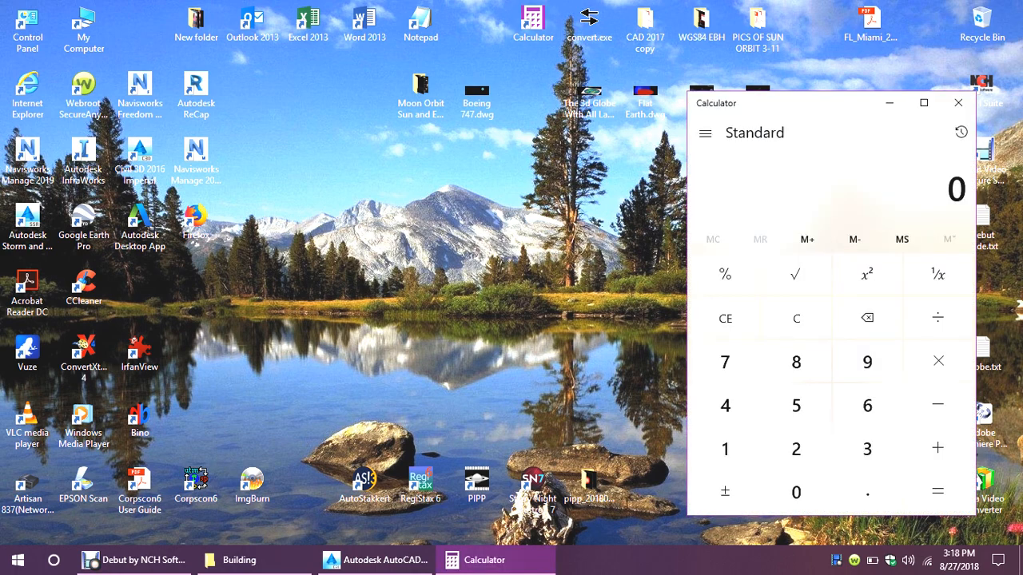
left_click(376, 559)
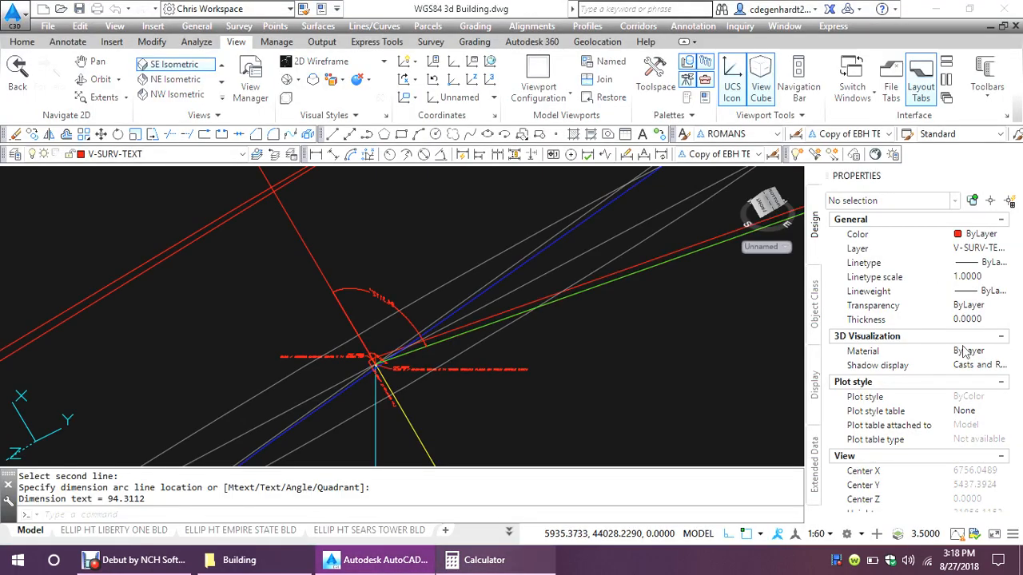
left_click(473, 559)
type("9")
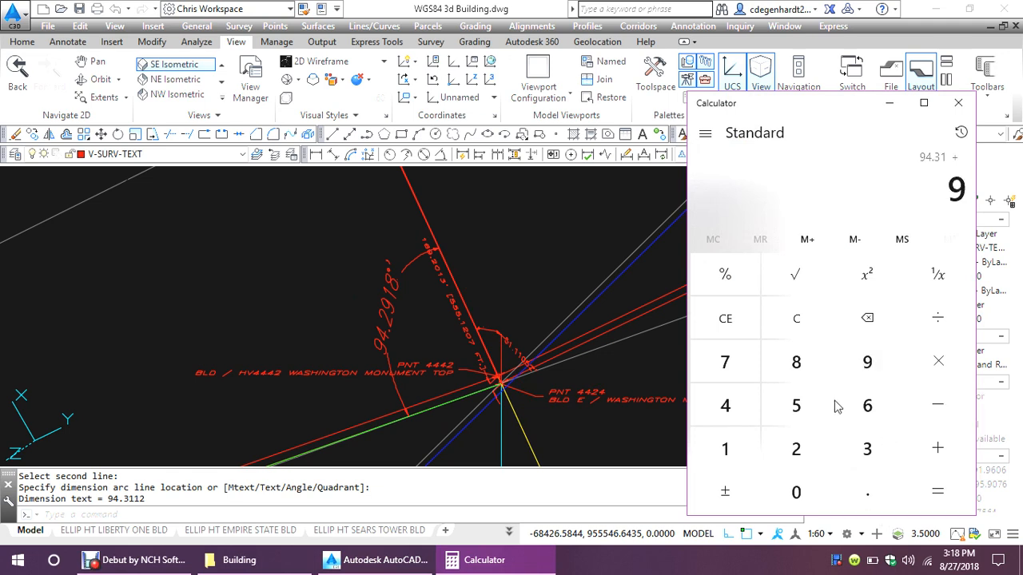
left_click(725, 405)
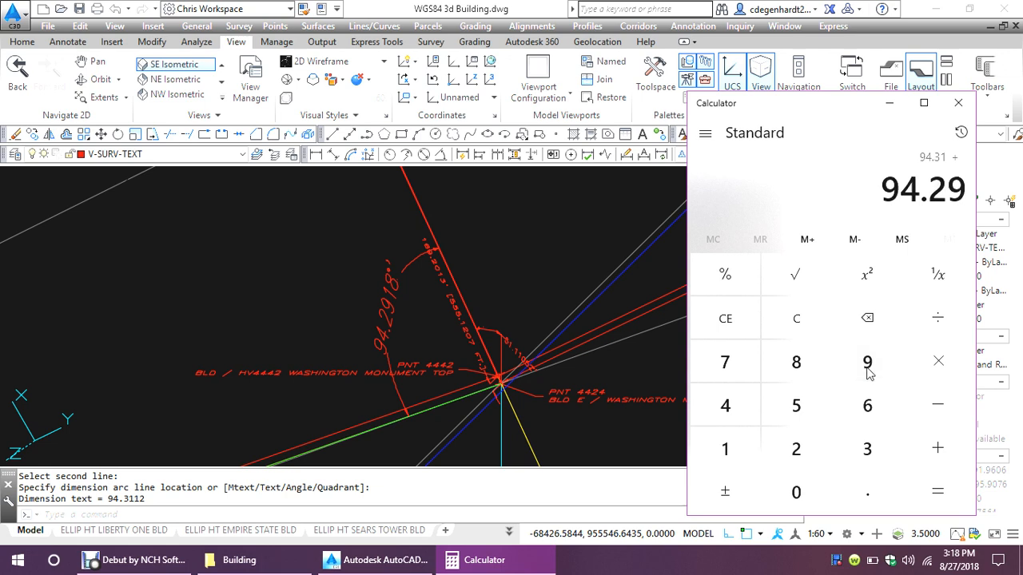
left_click(938, 491)
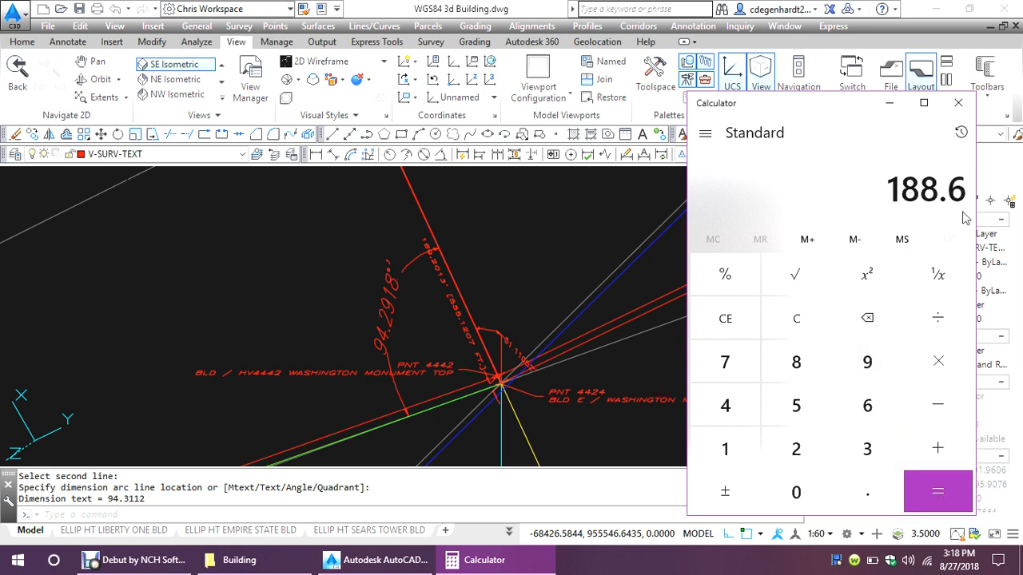
mouse_move(919, 194)
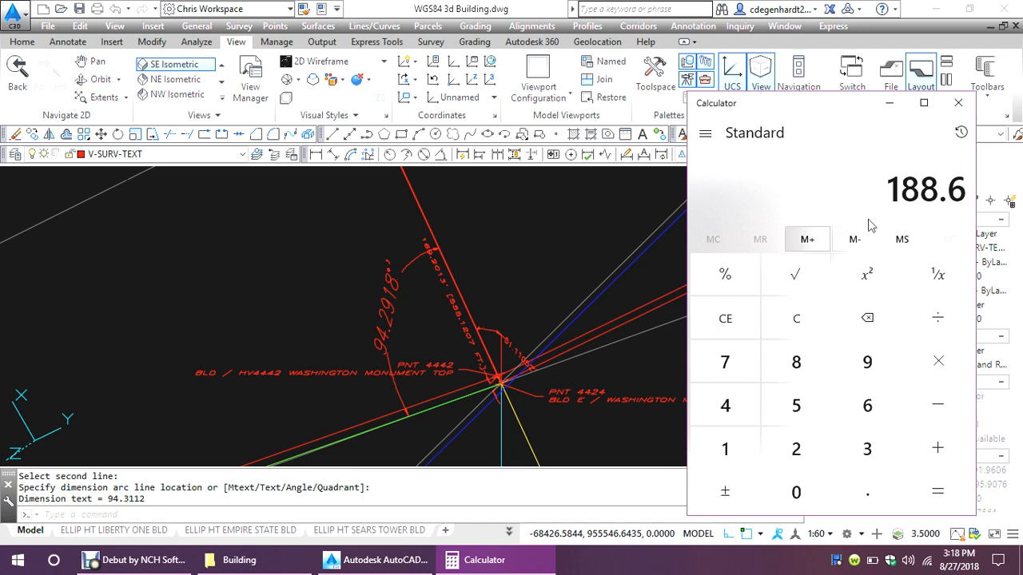
mouse_move(924, 202)
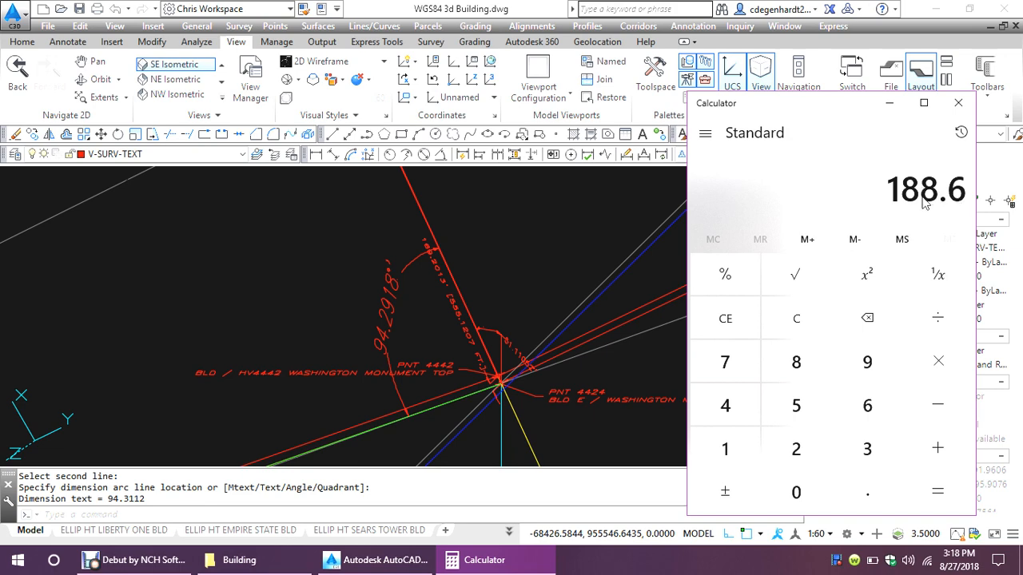
mouse_move(549, 251)
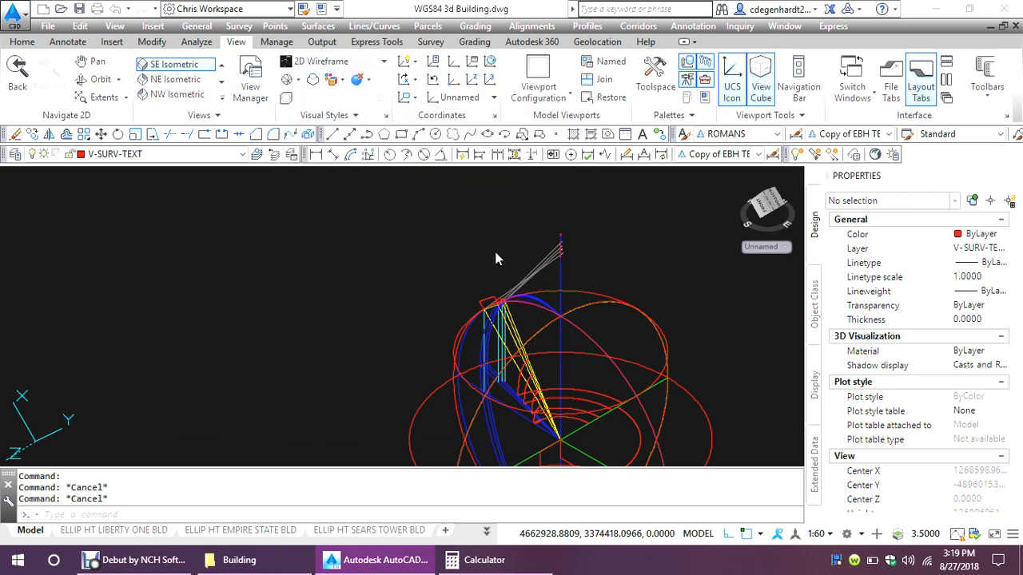
Apply the Realistic visual style to the zoomed-out Earth model
left_click(316, 61)
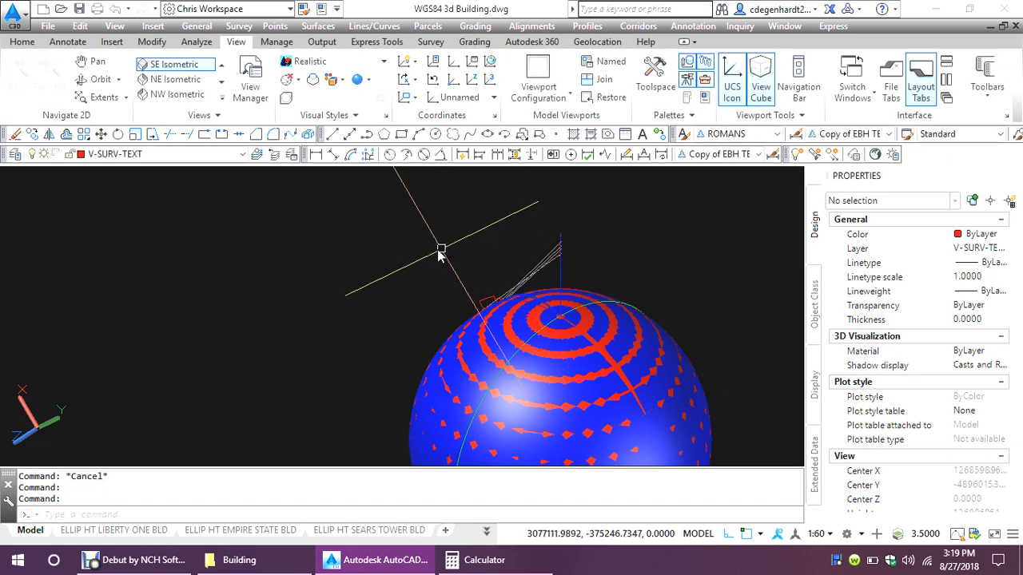
mouse_move(586, 277)
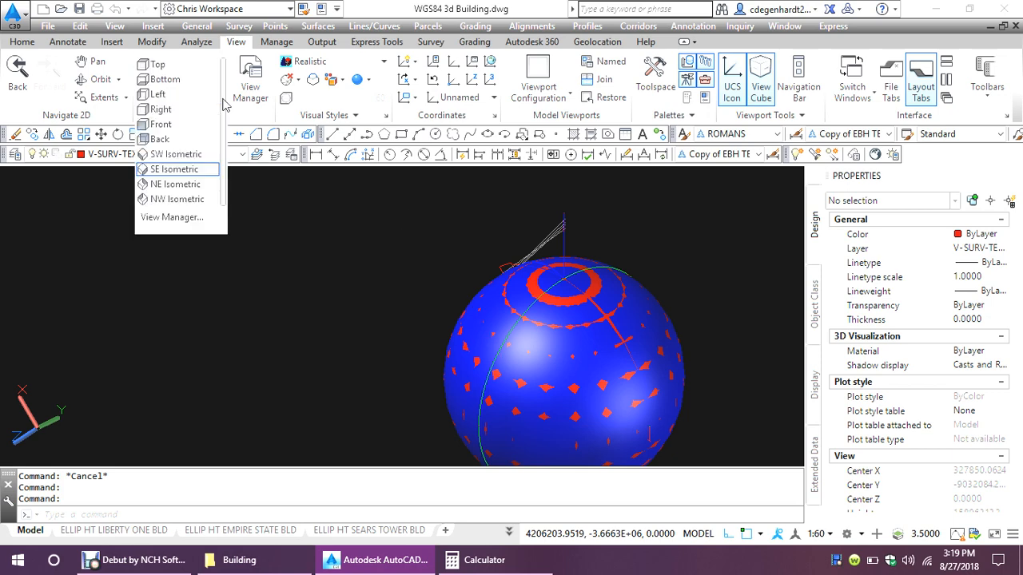
Return to SE Isometric and select the ellipse to read radii 6378137 and 6356752
left_click(174, 168)
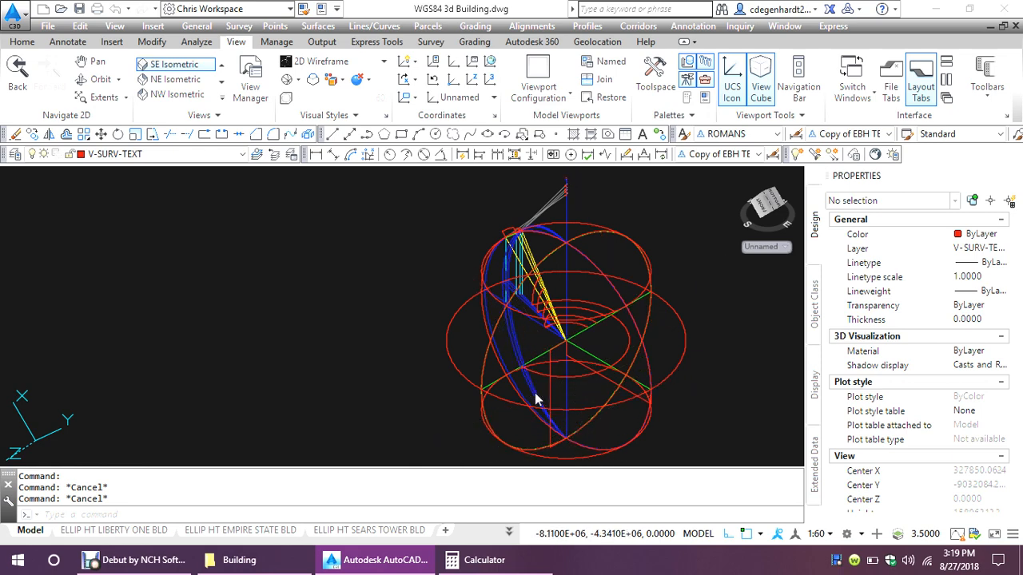
left_click(534, 392)
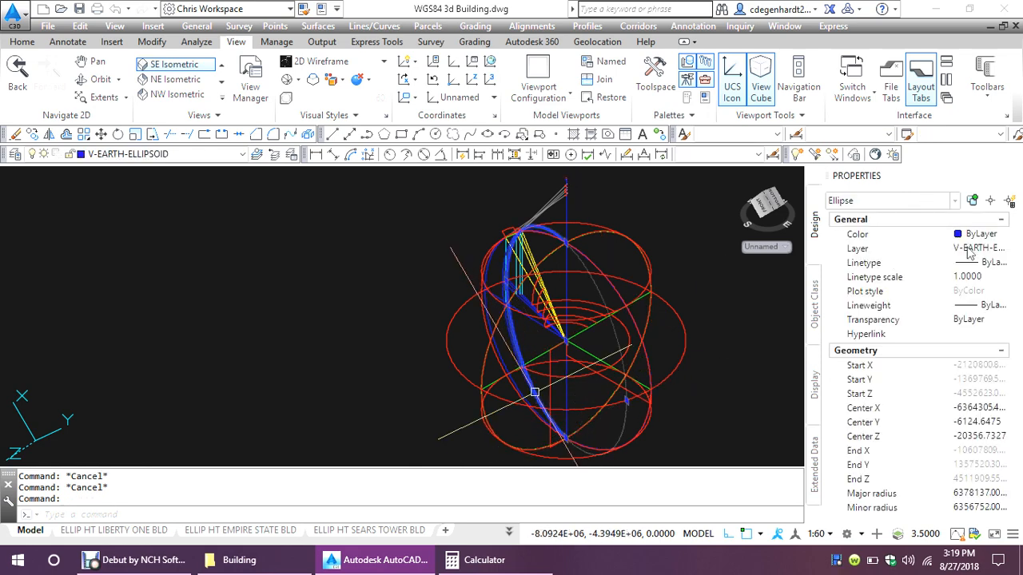
key("Escape")
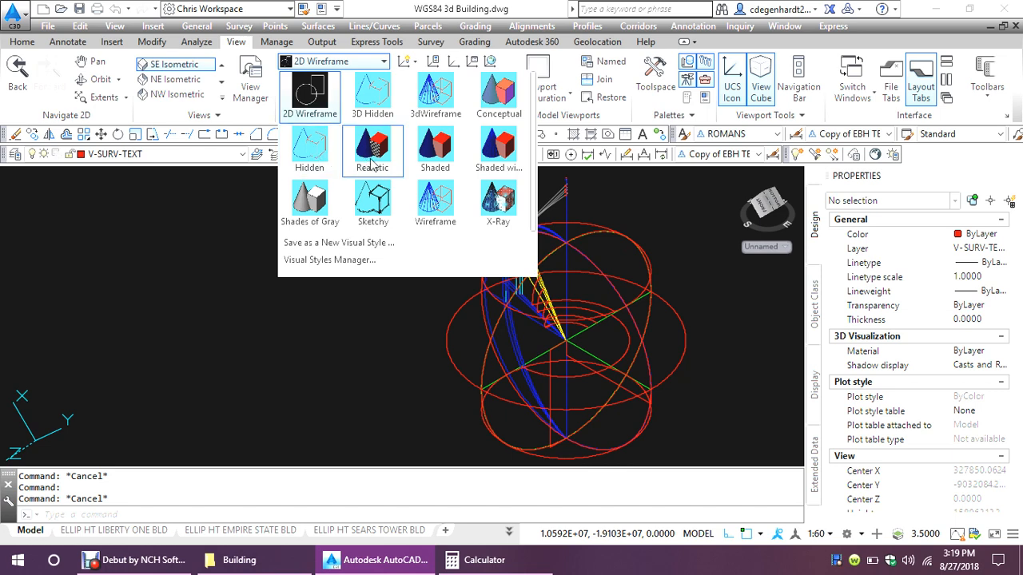
Switch the Earth model back to the Realistic visual style
left_click(371, 152)
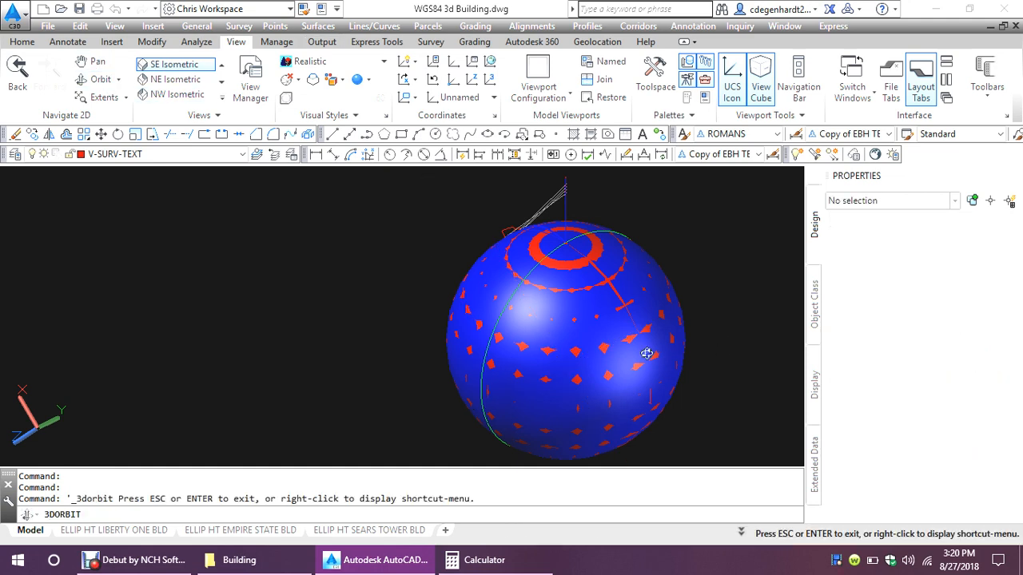
Orbit around the blue globe and out to view the red polar cap and sightlines
left_click_drag(646, 353, 575, 320)
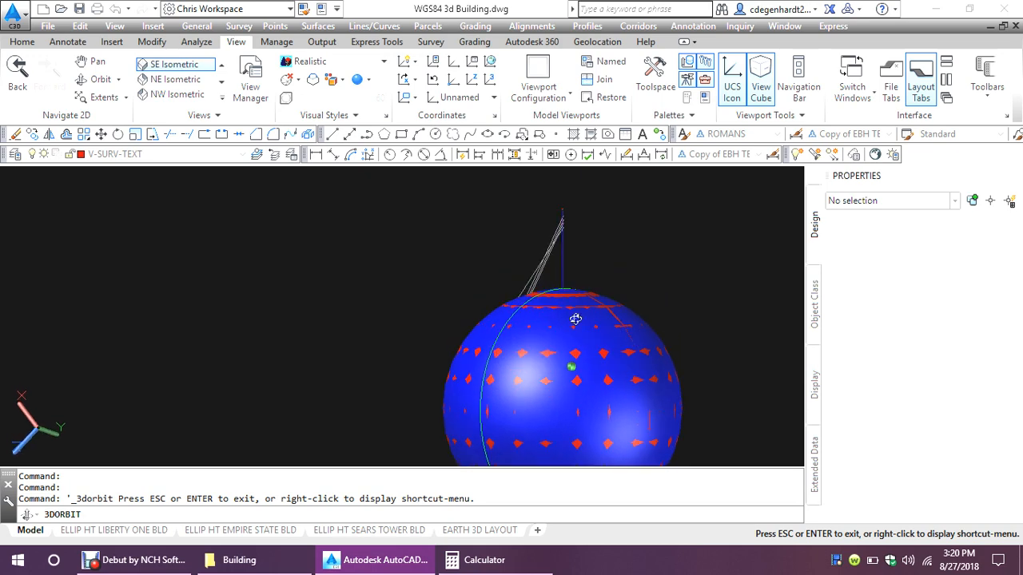
left_click_drag(575, 320, 540, 375)
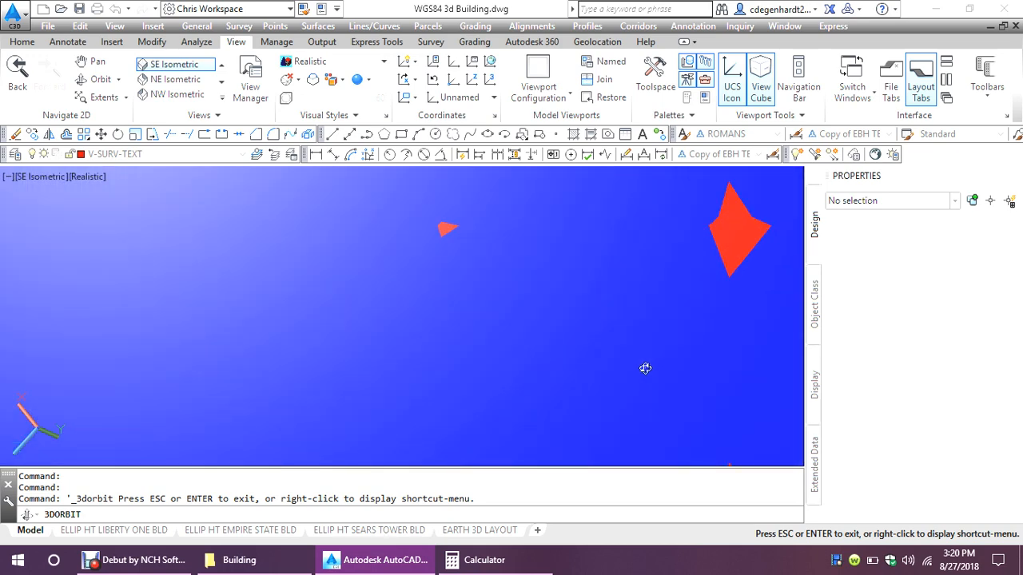
left_click_drag(645, 369, 553, 357)
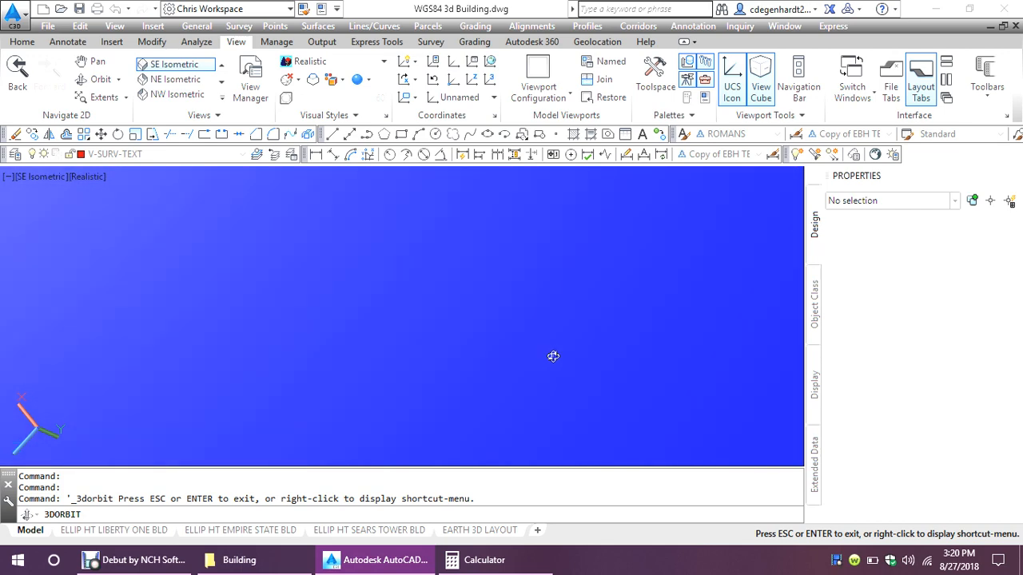
left_click_drag(553, 356, 530, 381)
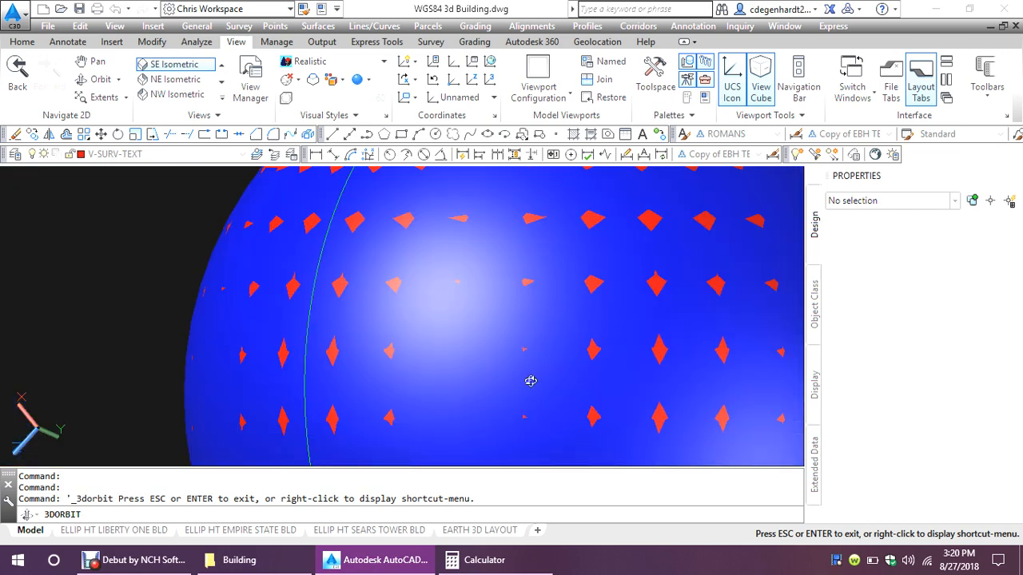
left_click_drag(532, 381, 563, 304)
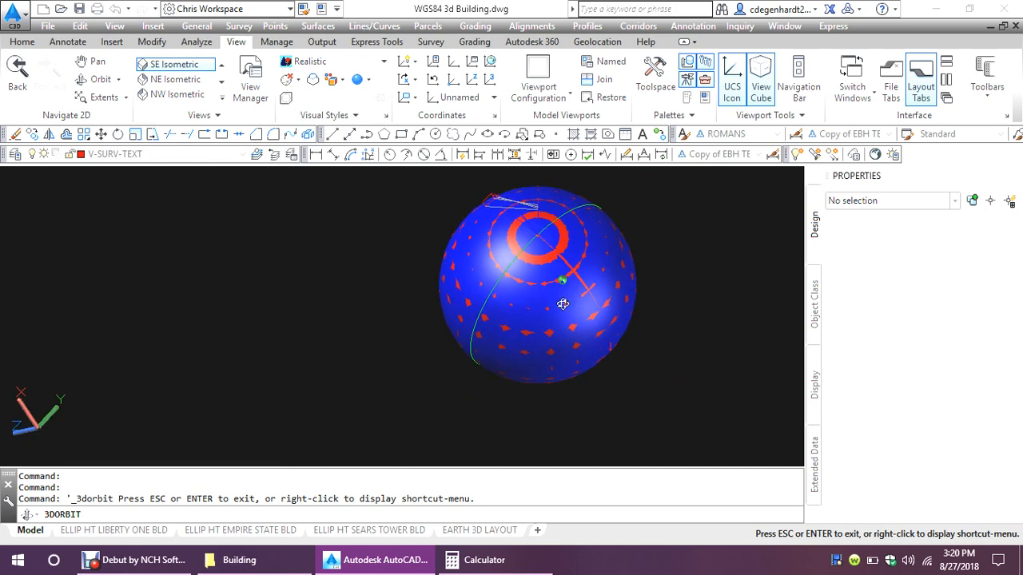
left_click_drag(563, 304, 537, 238)
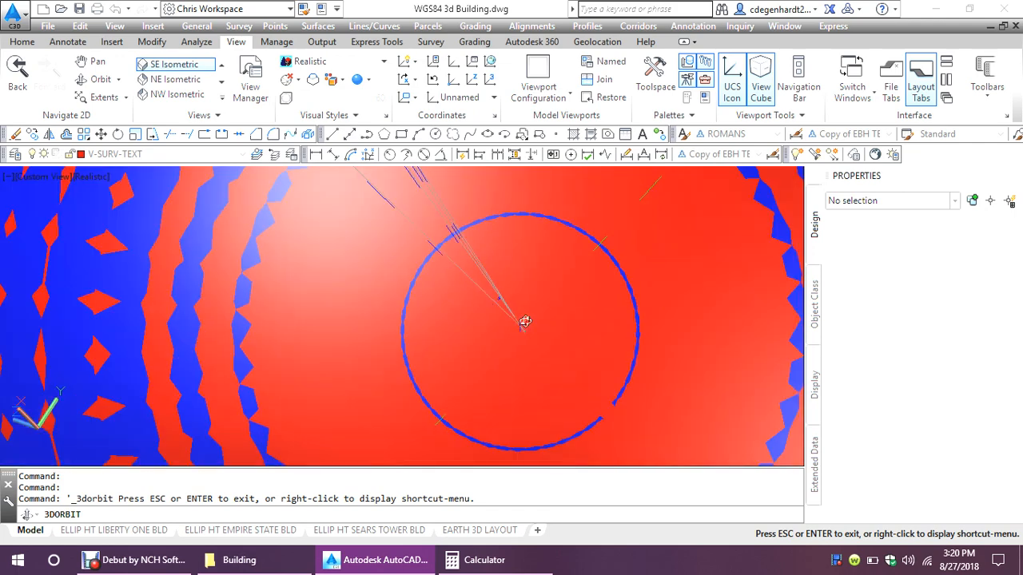
Orbit down to the building point markers and the 94°31'12" angular dimension
left_click_drag(525, 322, 546, 316)
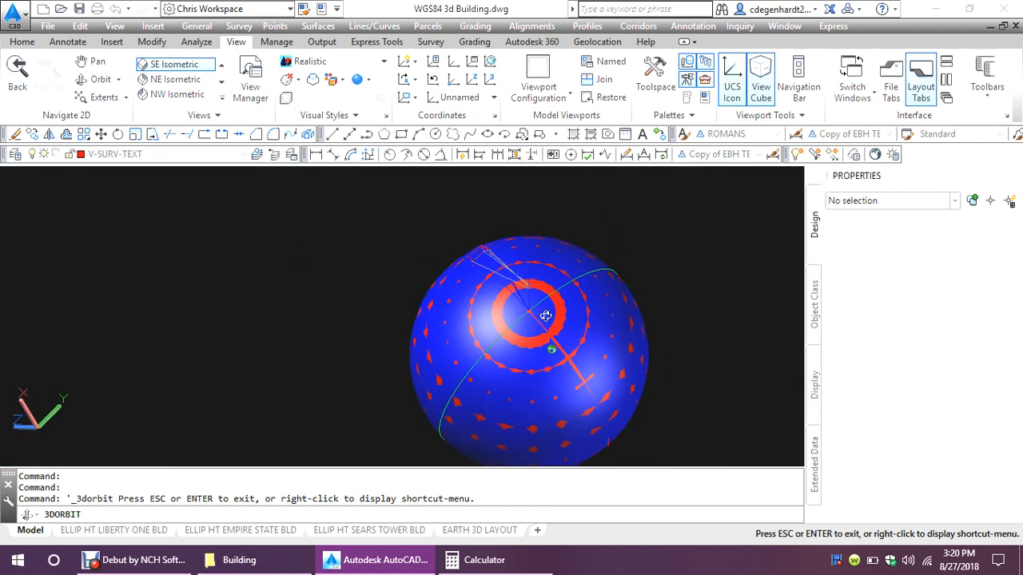
left_click_drag(545, 316, 527, 359)
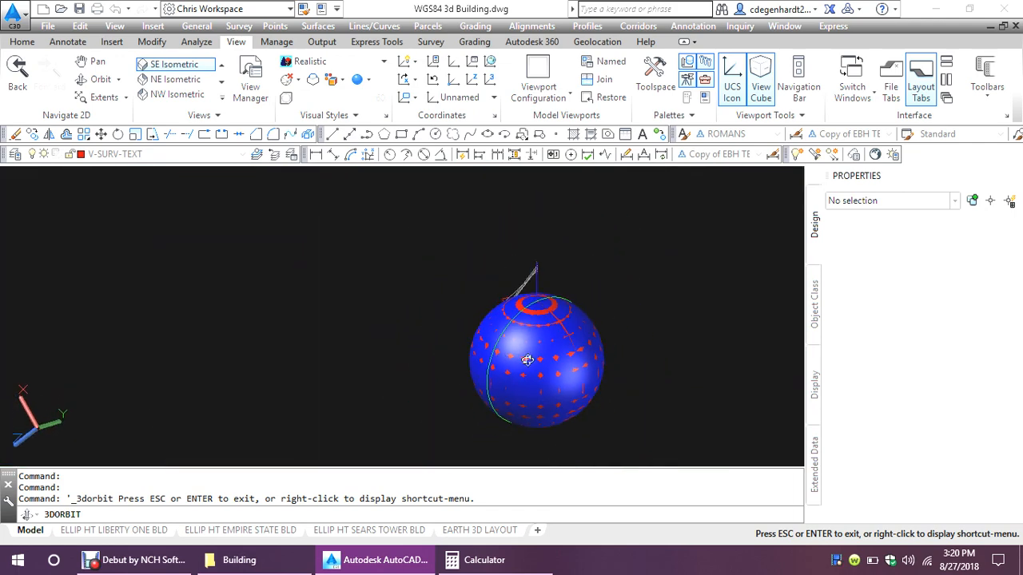
left_click_drag(527, 359, 419, 347)
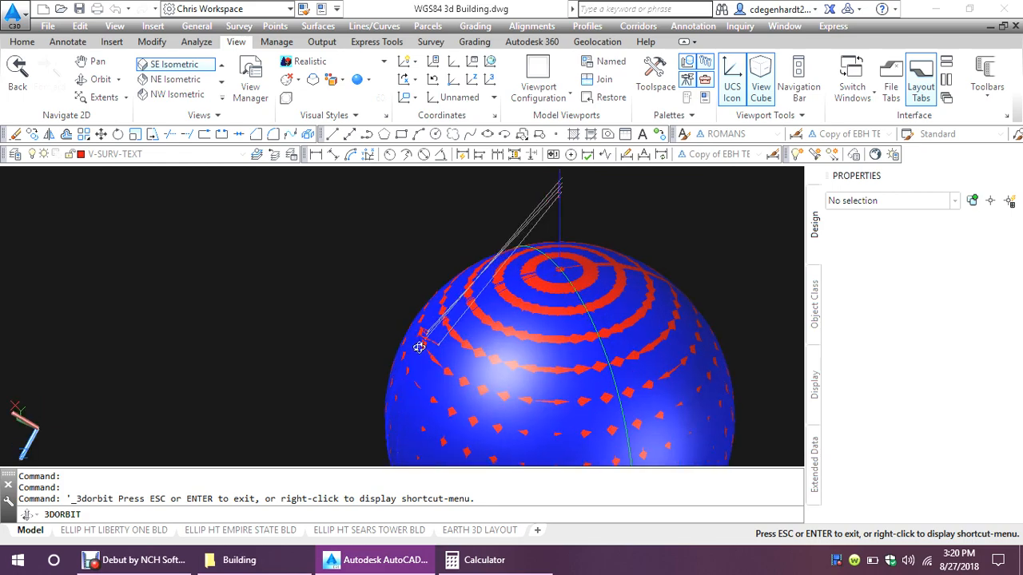
left_click_drag(418, 347, 512, 360)
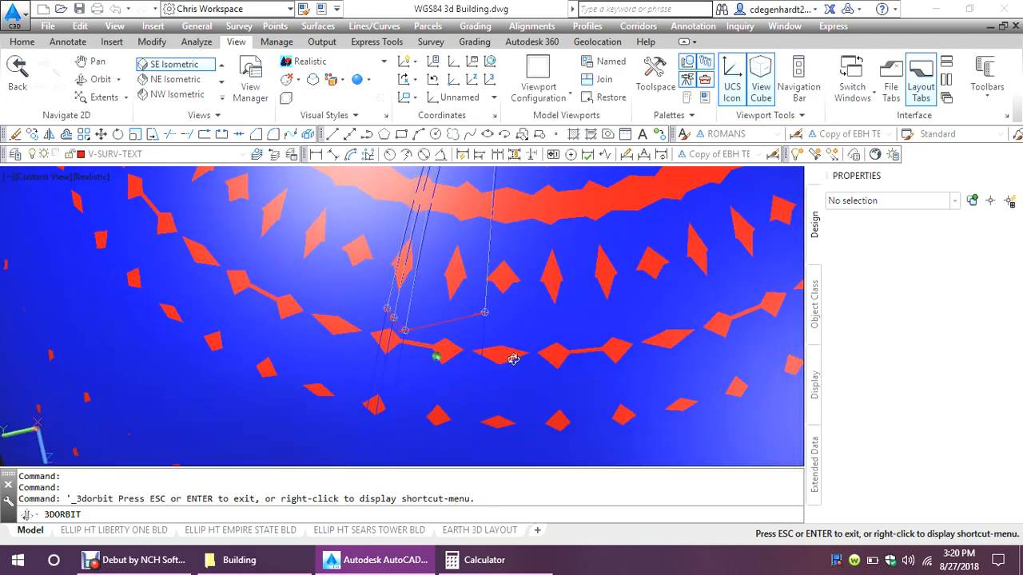
left_click_drag(513, 359, 519, 302)
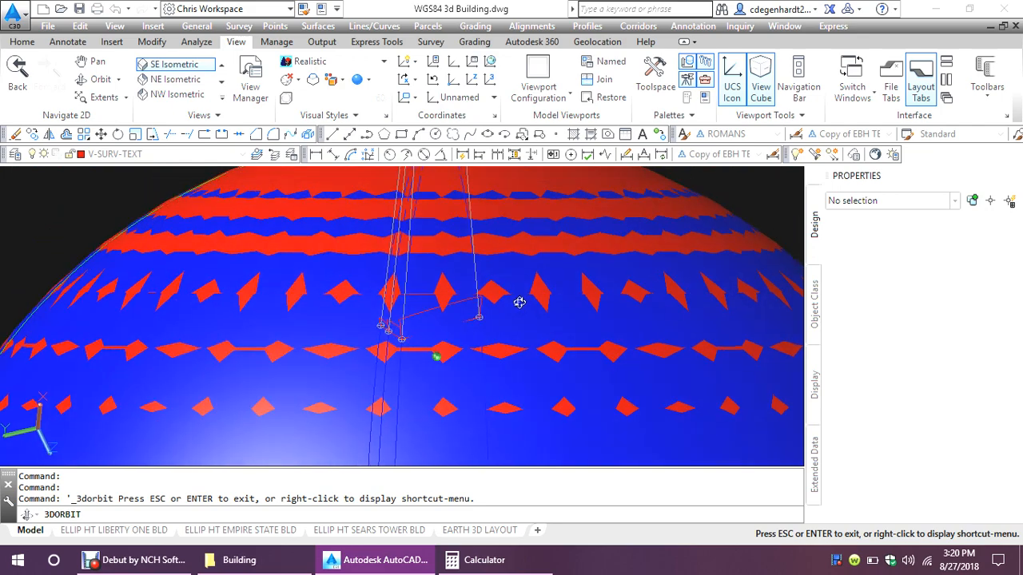
left_click_drag(520, 302, 523, 267)
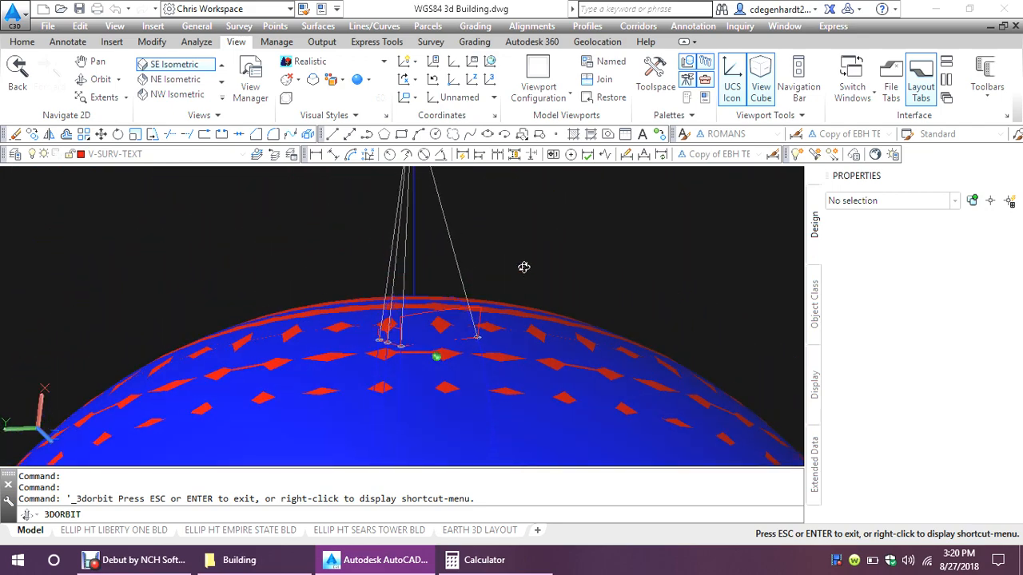
left_click_drag(523, 267, 445, 356)
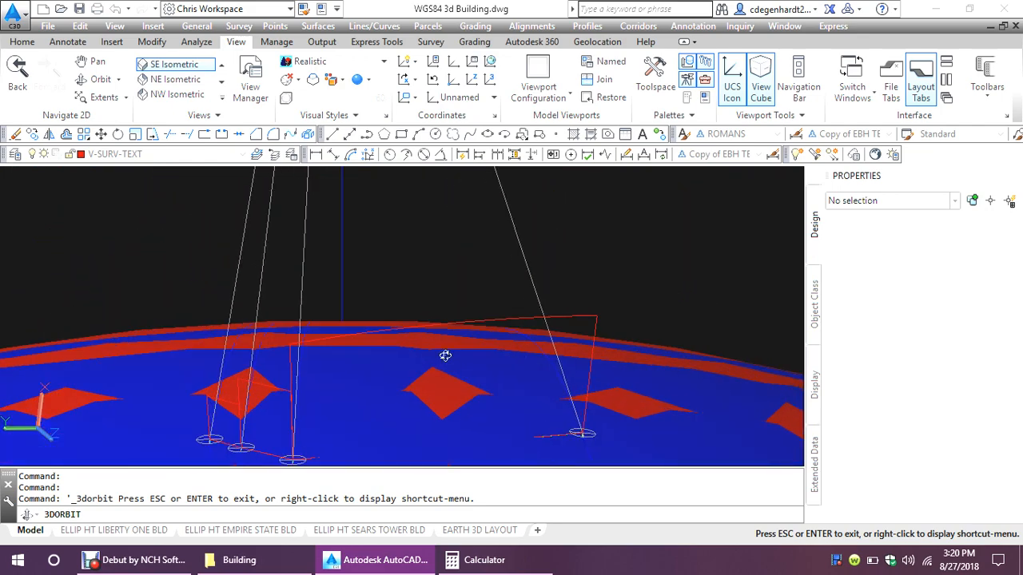
left_click_drag(445, 356, 538, 405)
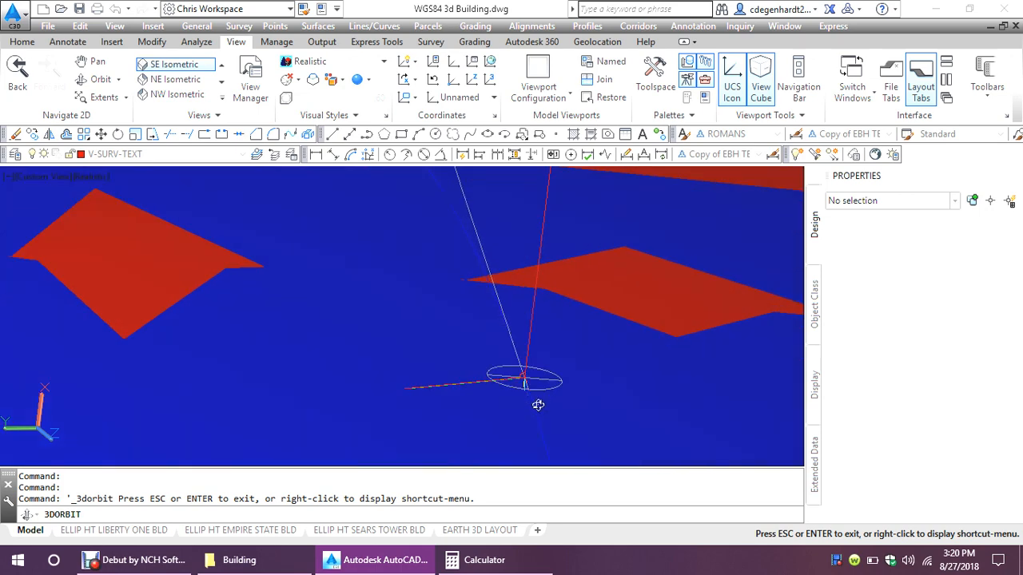
left_click_drag(538, 405, 510, 344)
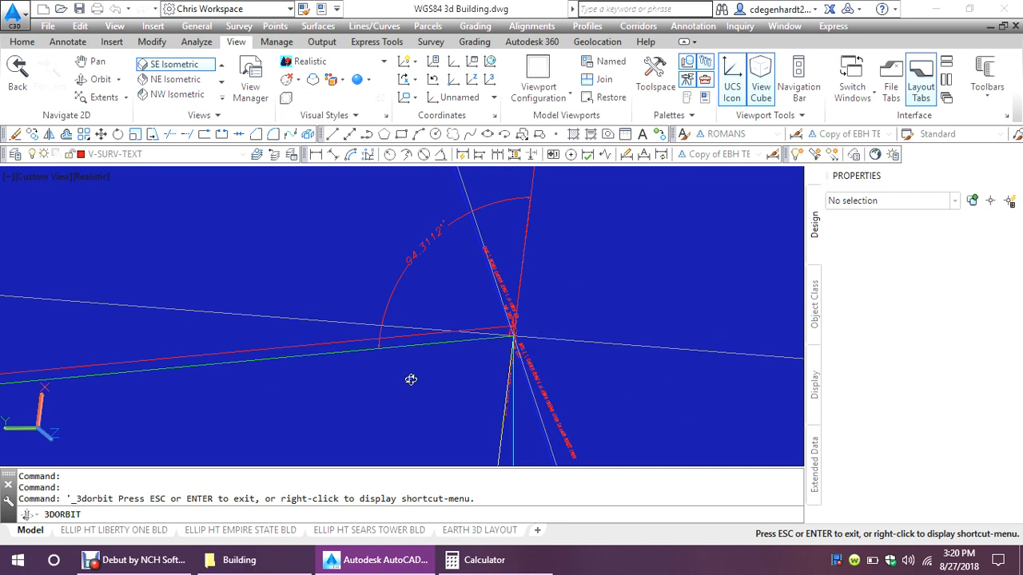
Orbit through where the red sphere and blue ellipsoid intersect, viewing the curved edge
left_click_drag(411, 378, 548, 365)
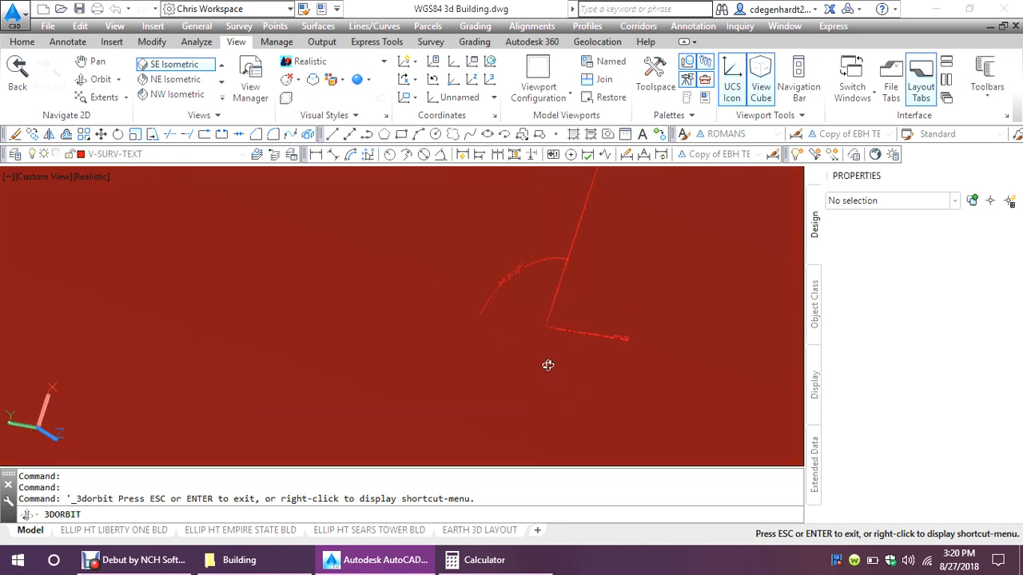
left_click_drag(547, 365, 466, 320)
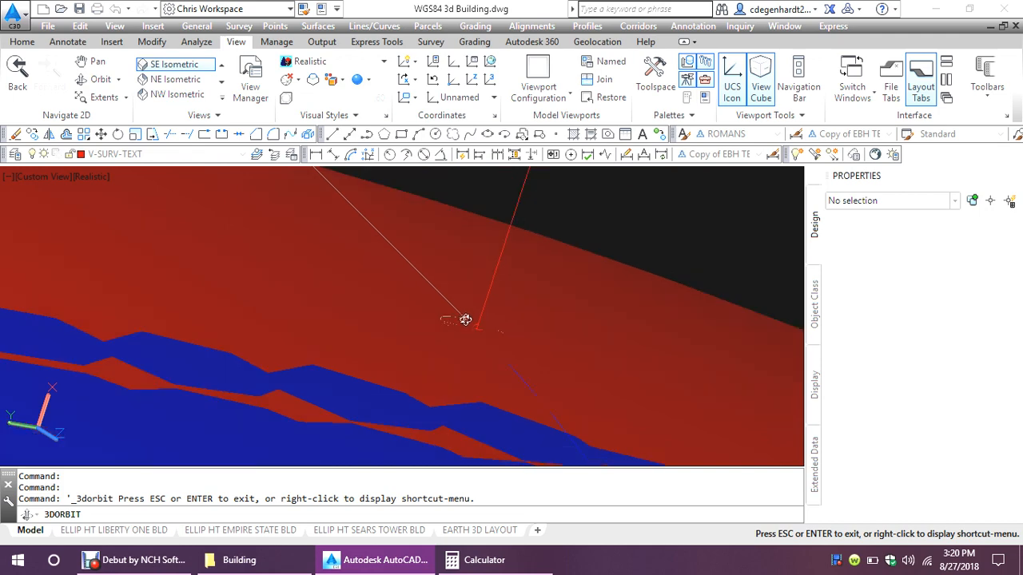
left_click_drag(465, 319, 412, 388)
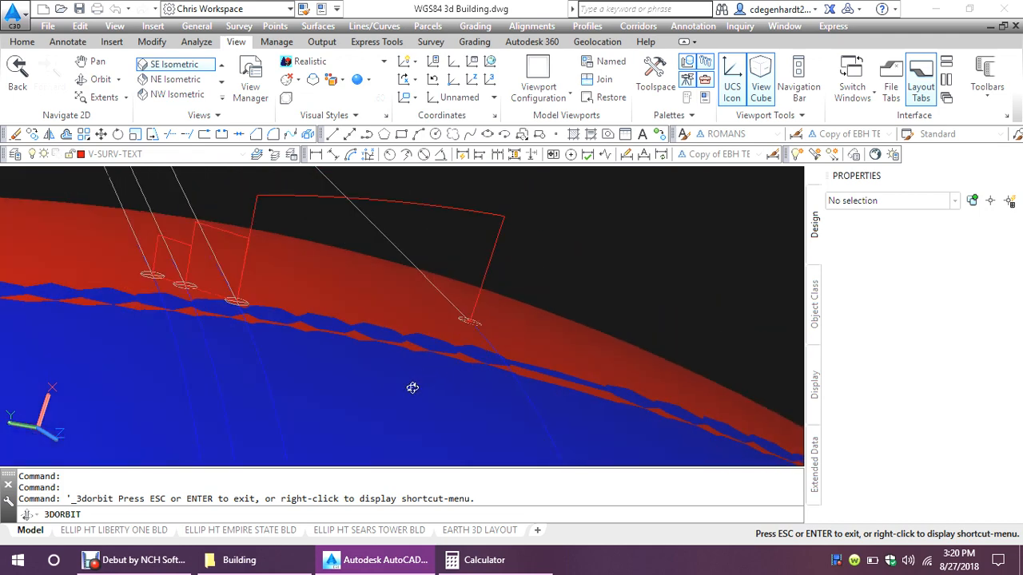
left_click_drag(412, 387, 404, 388)
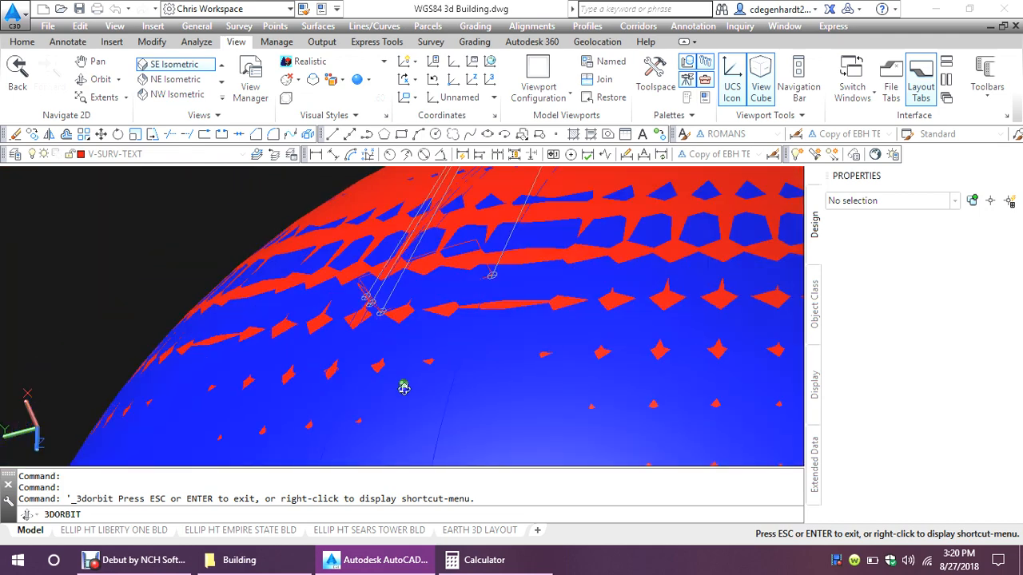
left_click_drag(403, 386, 353, 387)
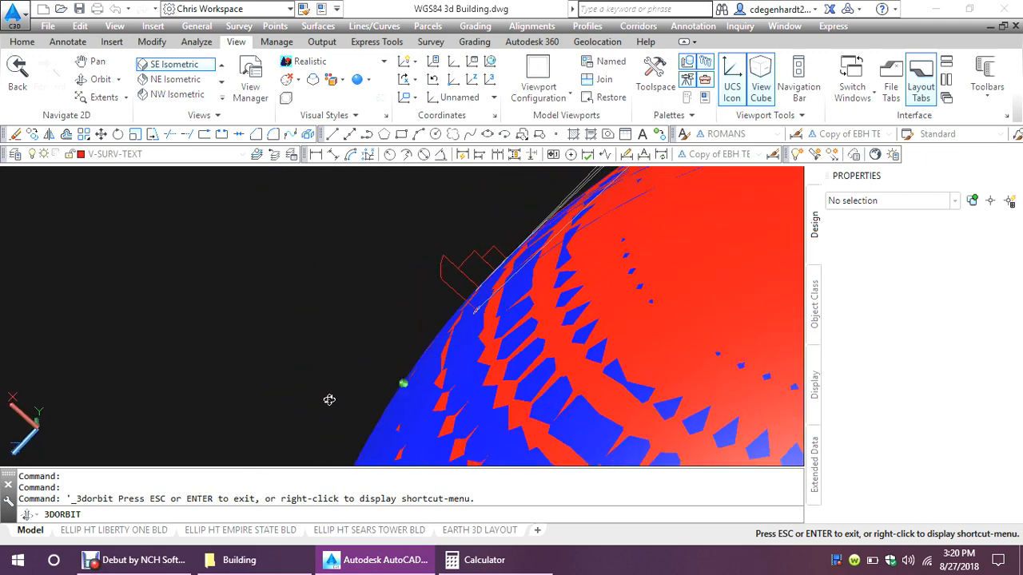
Follow the sightlines and move in close around the building point marker circles
left_click_drag(330, 400, 503, 337)
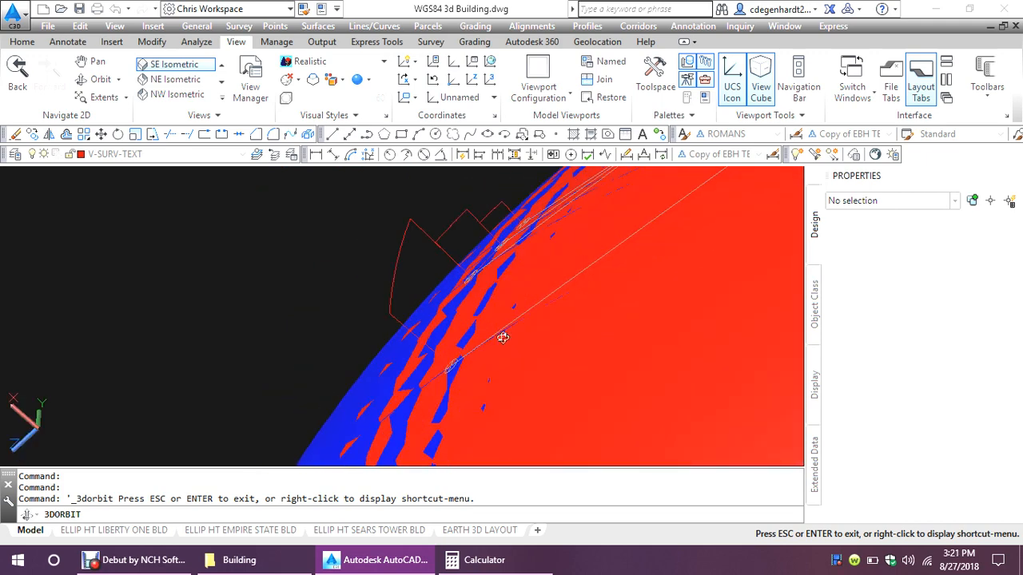
left_click_drag(504, 336, 461, 352)
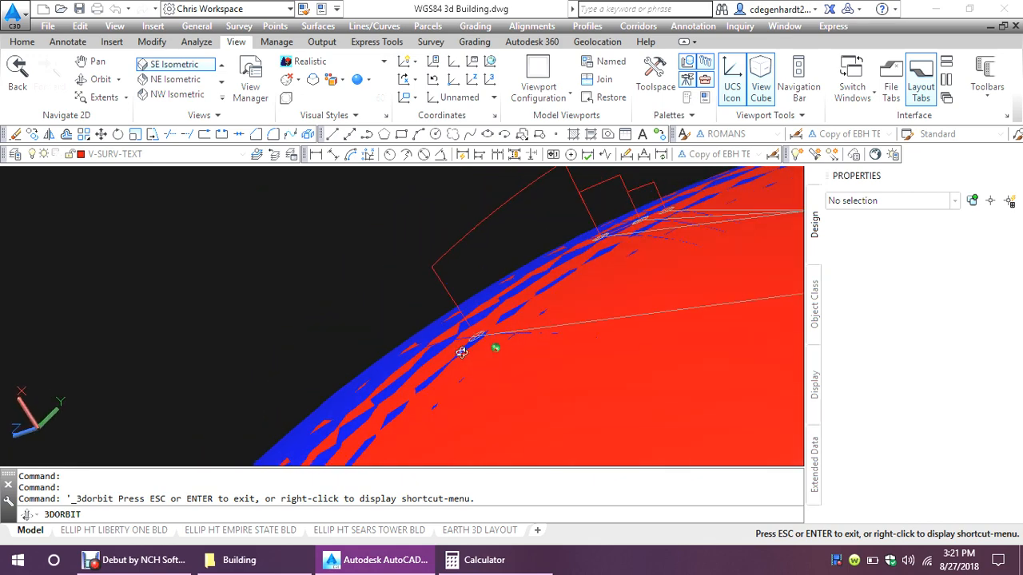
left_click_drag(462, 353, 519, 355)
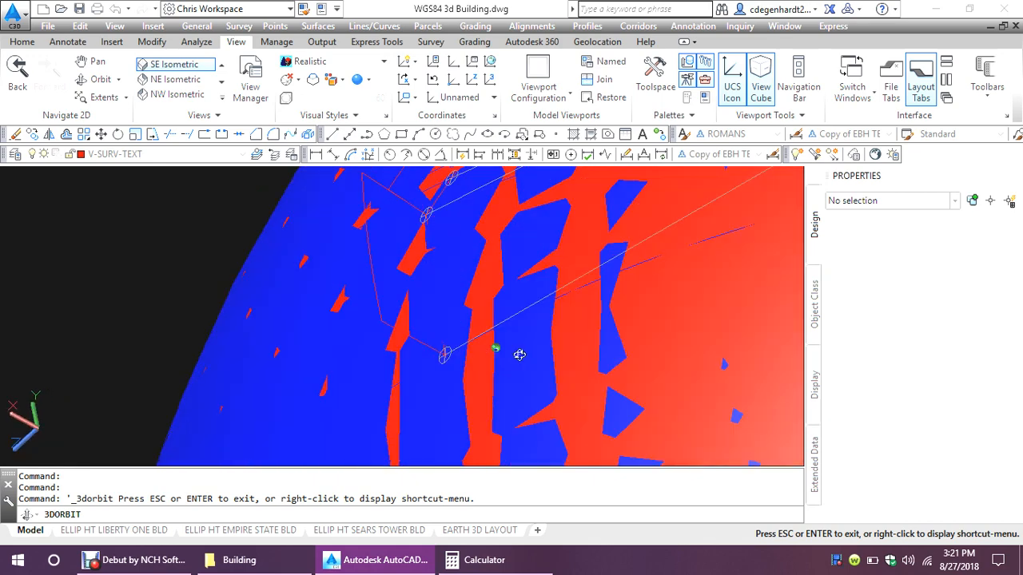
left_click_drag(519, 355, 497, 364)
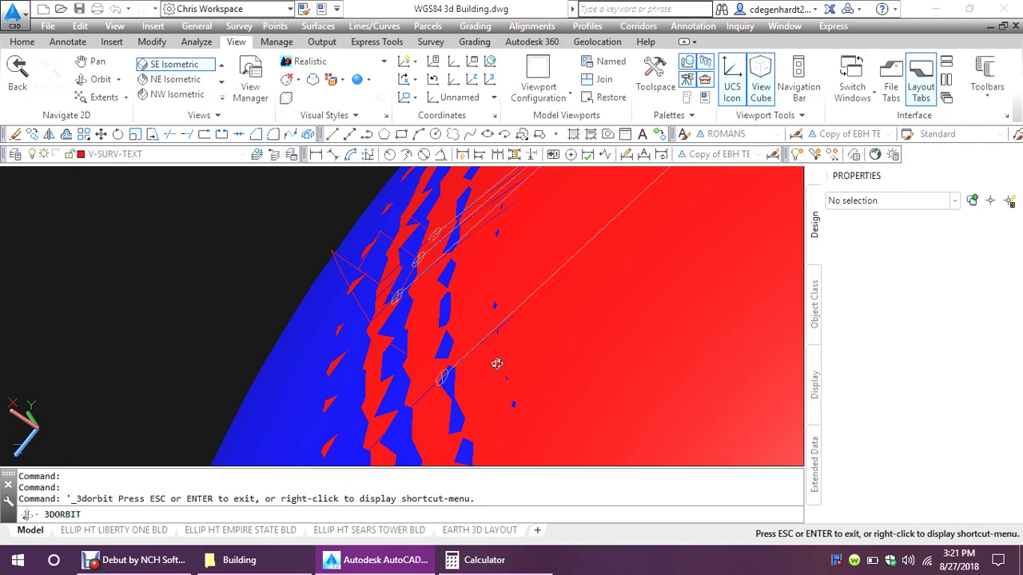
left_click_drag(497, 364, 443, 354)
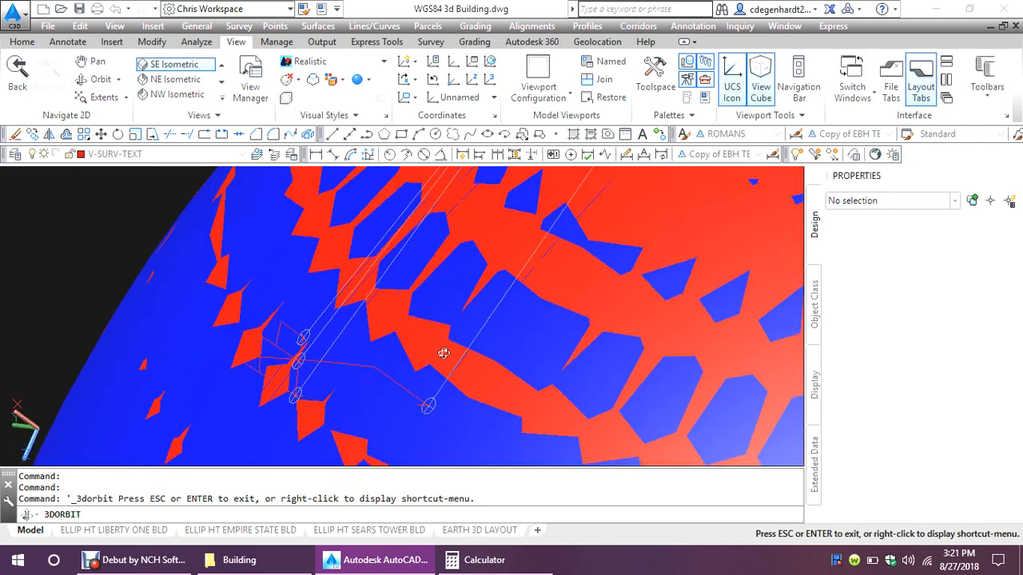
left_click_drag(443, 353, 467, 353)
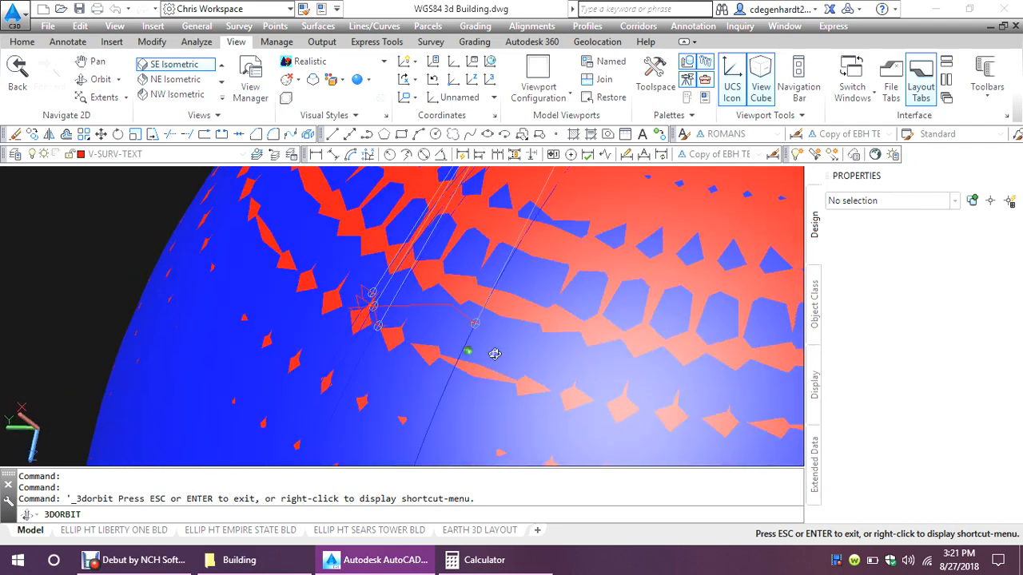
left_click_drag(494, 354, 563, 351)
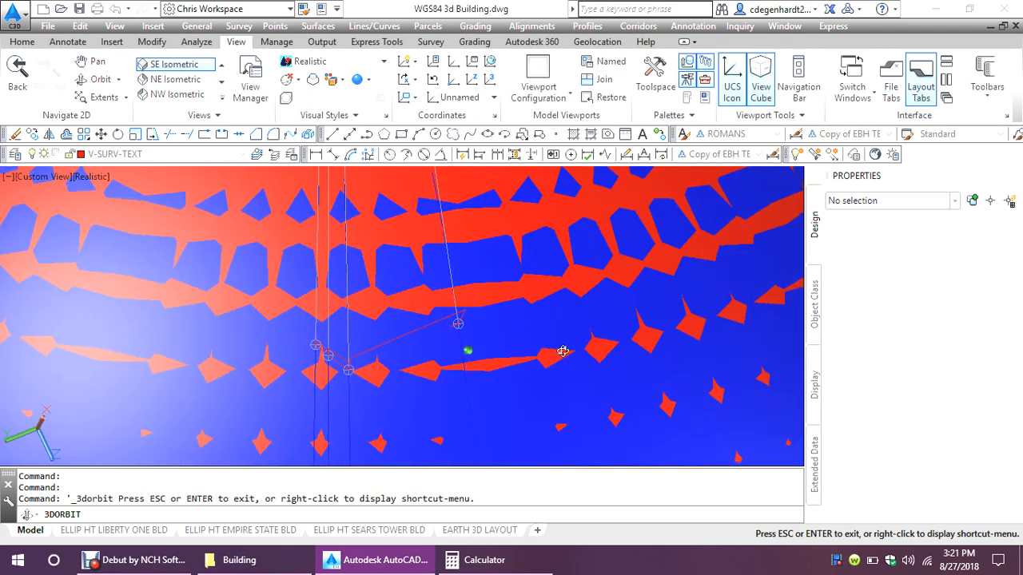
left_click_drag(564, 352, 356, 360)
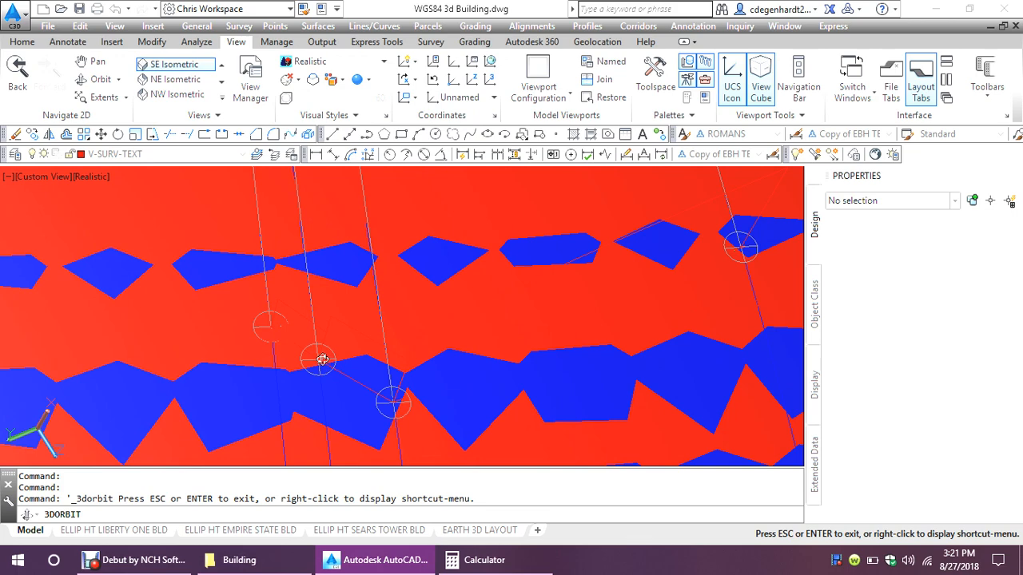
left_click_drag(320, 360, 281, 332)
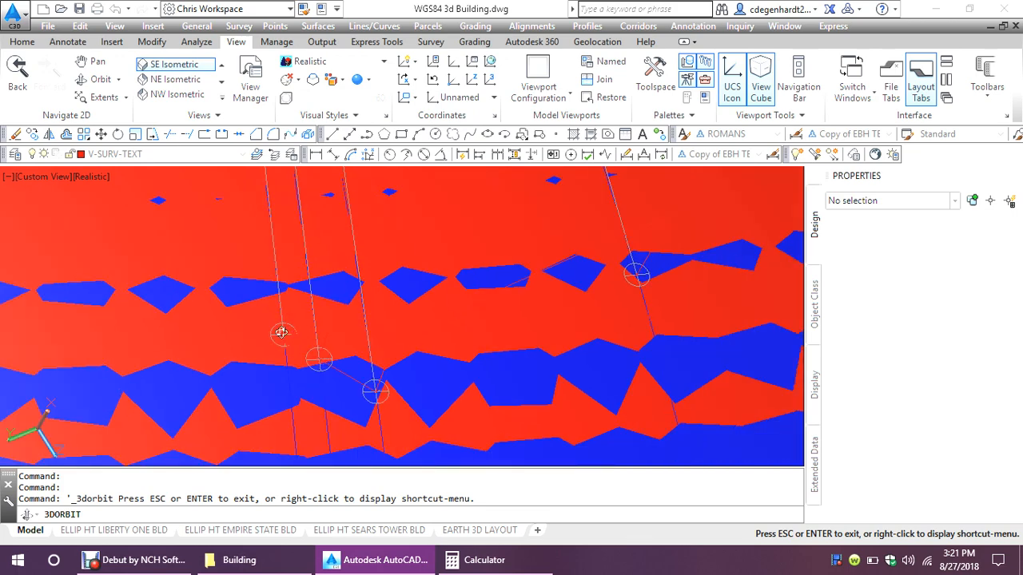